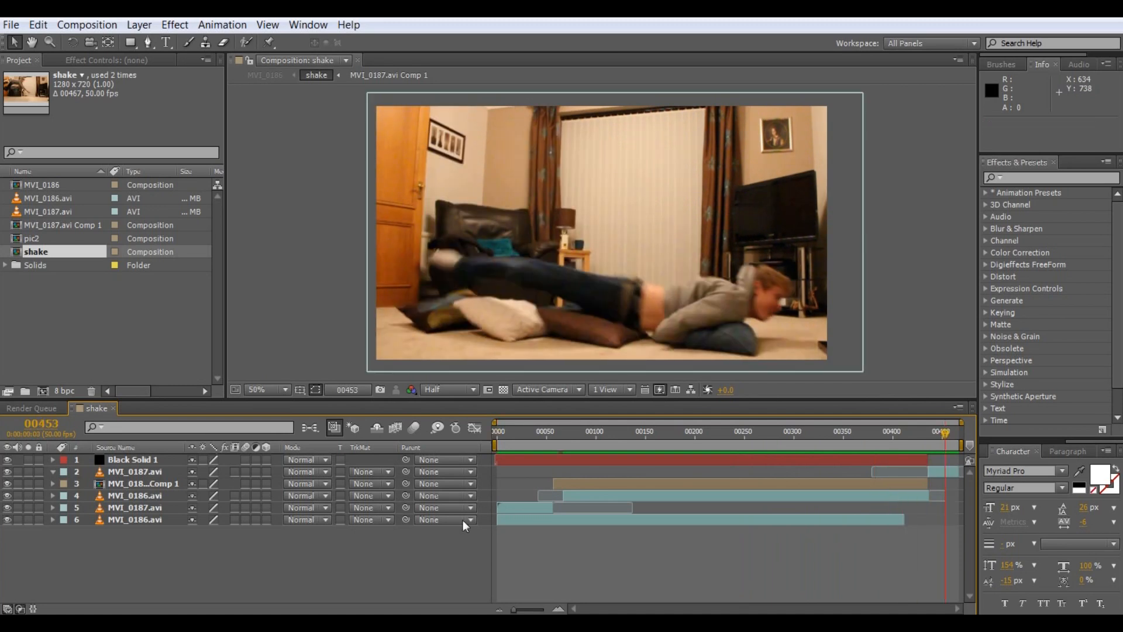
# Preview the existing composite from its first frame up to the leap and back.
pyautogui.click(510, 433)
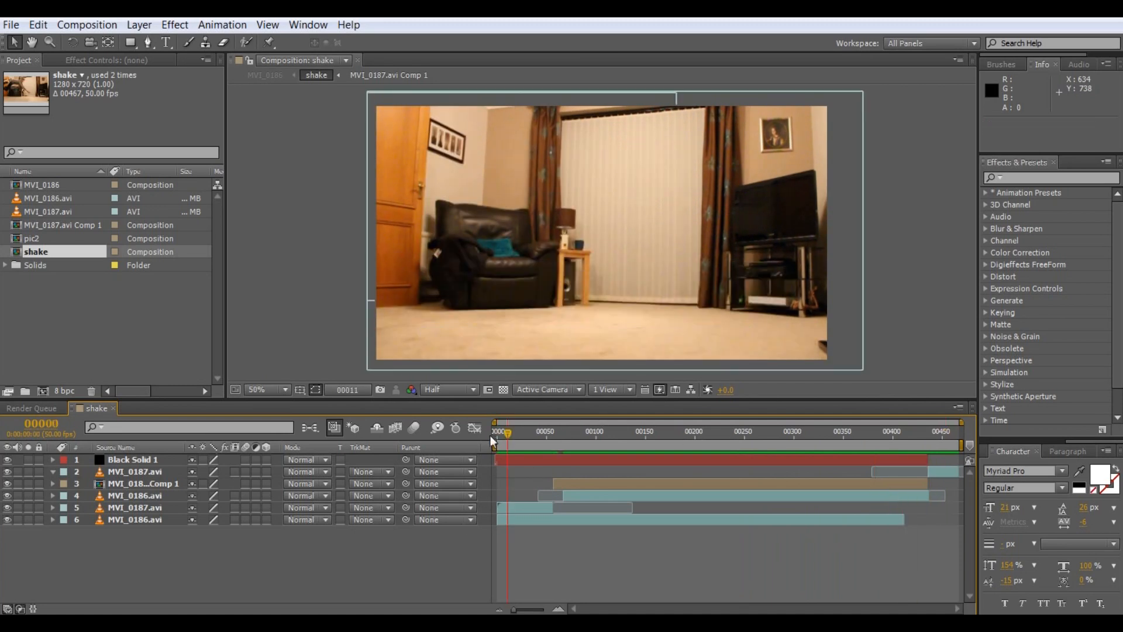
pyautogui.moveTo(506, 432); pyautogui.dragTo(537, 432)
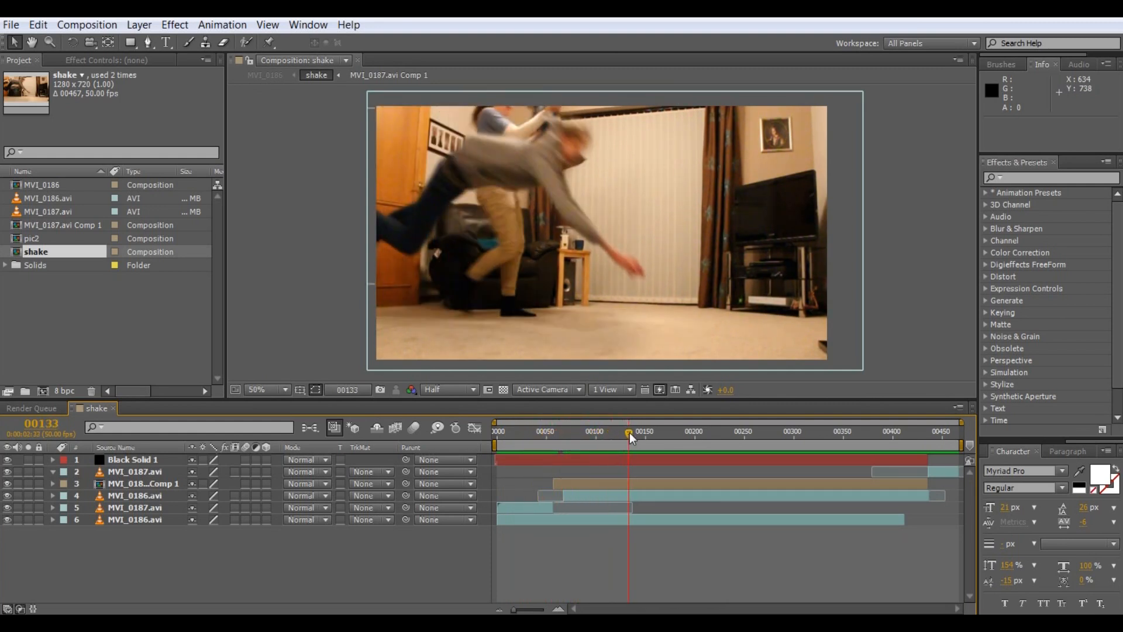
pyautogui.moveTo(629, 431); pyautogui.dragTo(677, 431)
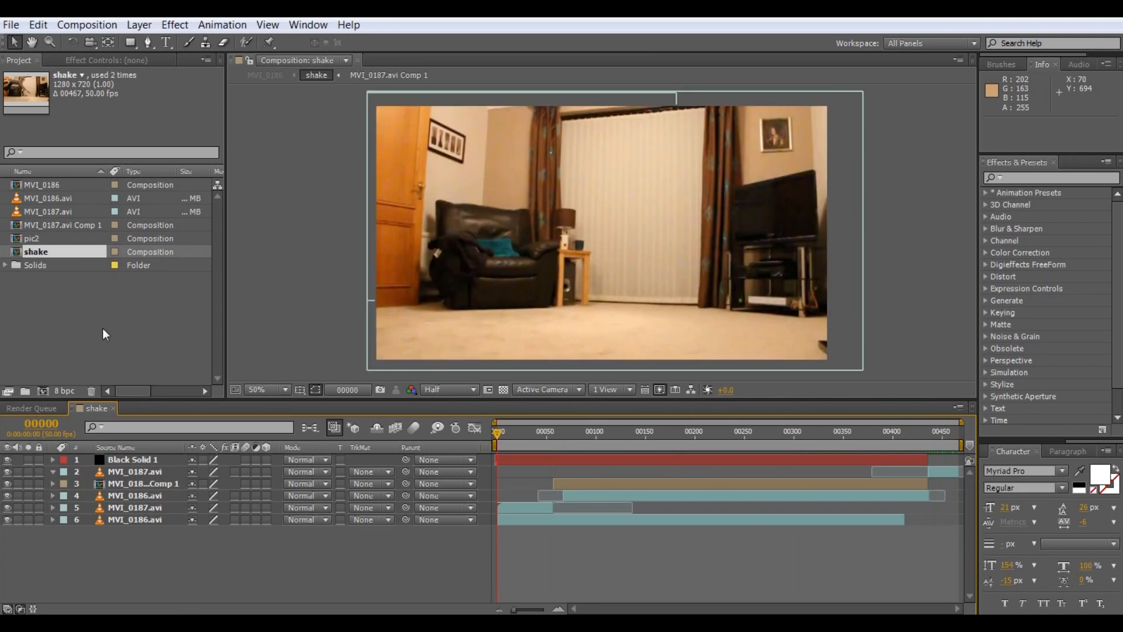
pyautogui.moveTo(56, 213)
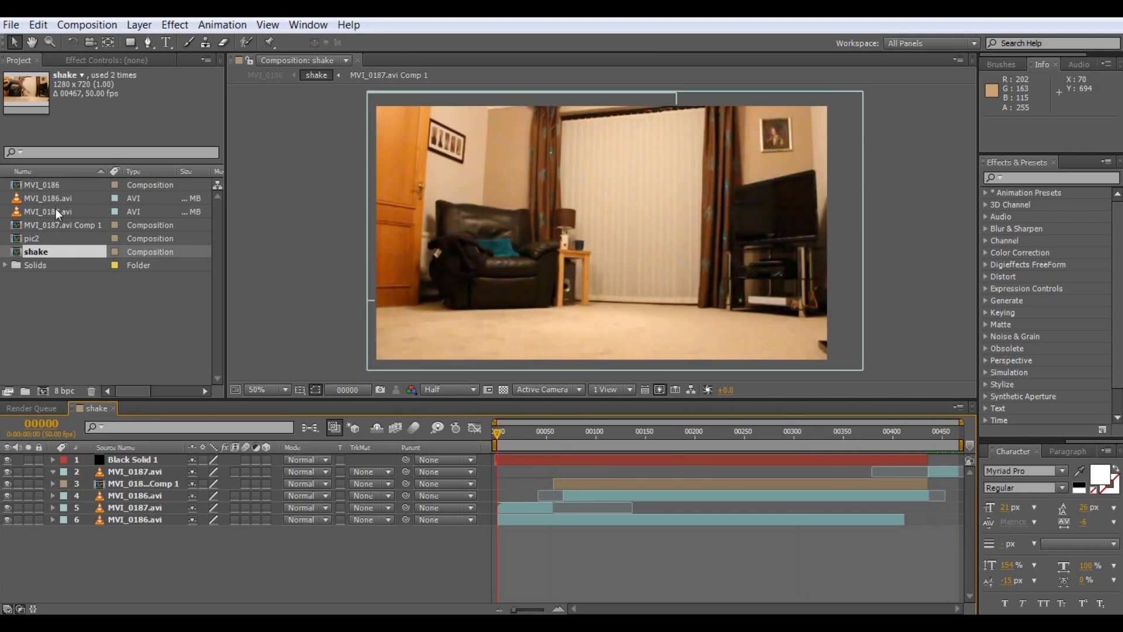
# Create a new composition from the MVI_0187.avi footage in the Project panel and review it.
pyautogui.click(53, 211)
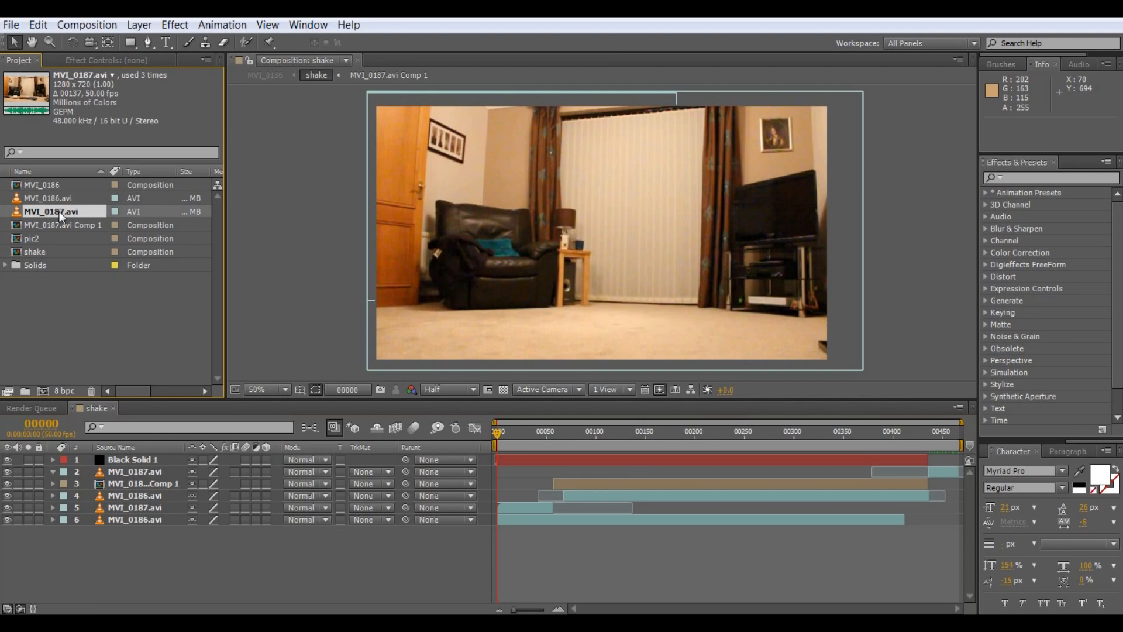
pyautogui.click(46, 197)
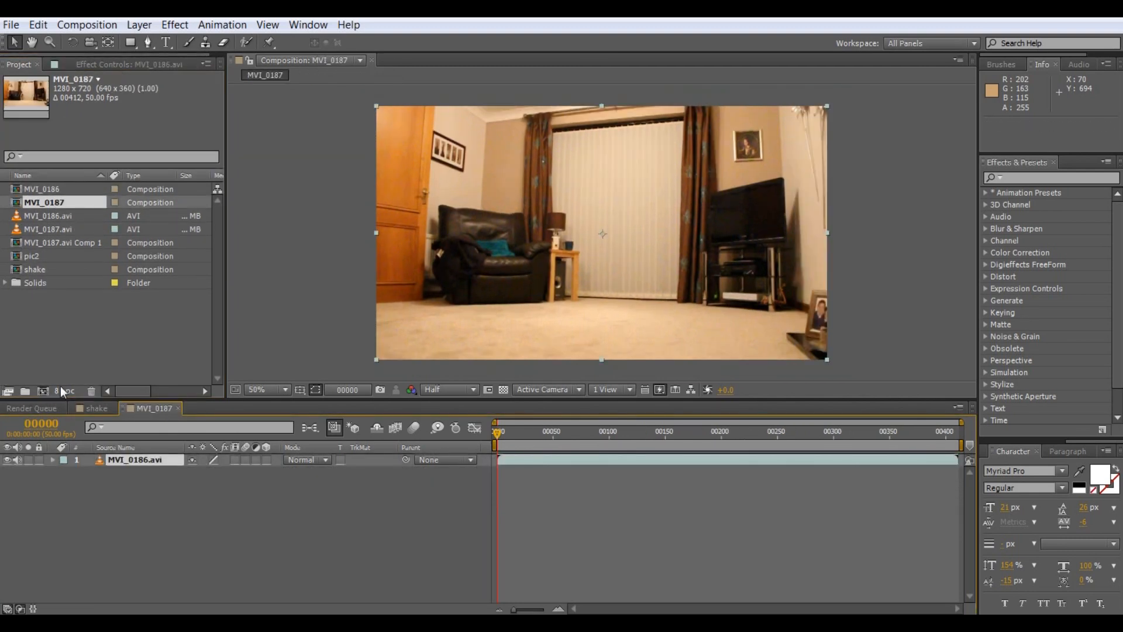
pyautogui.click(515, 431)
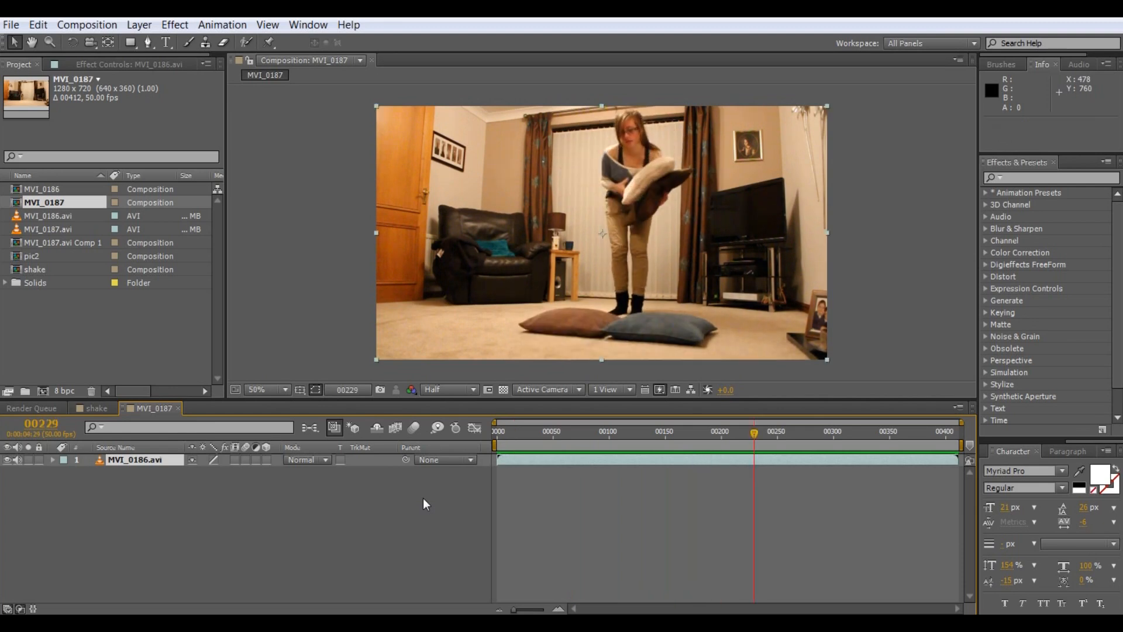
pyautogui.moveTo(109, 361)
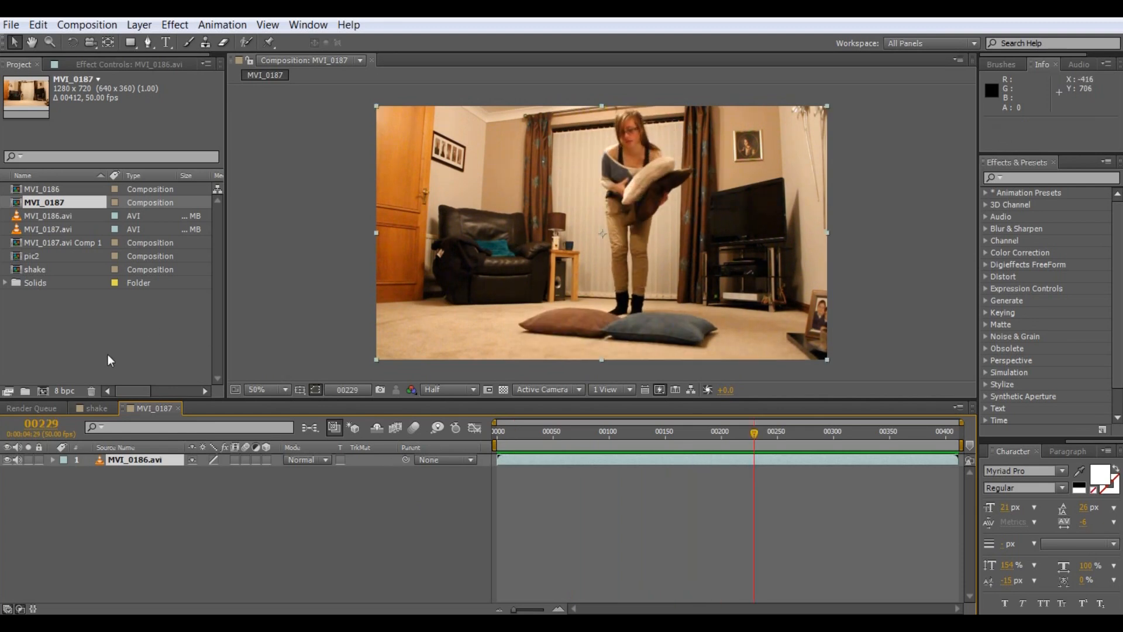
pyautogui.click(44, 229)
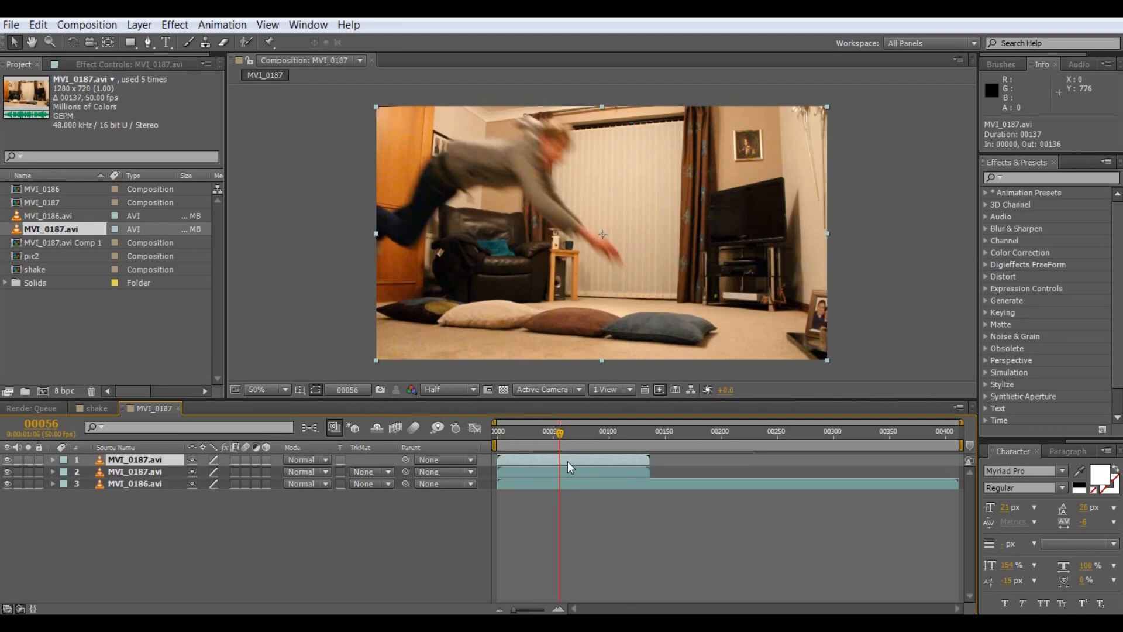
pyautogui.moveTo(571, 477)
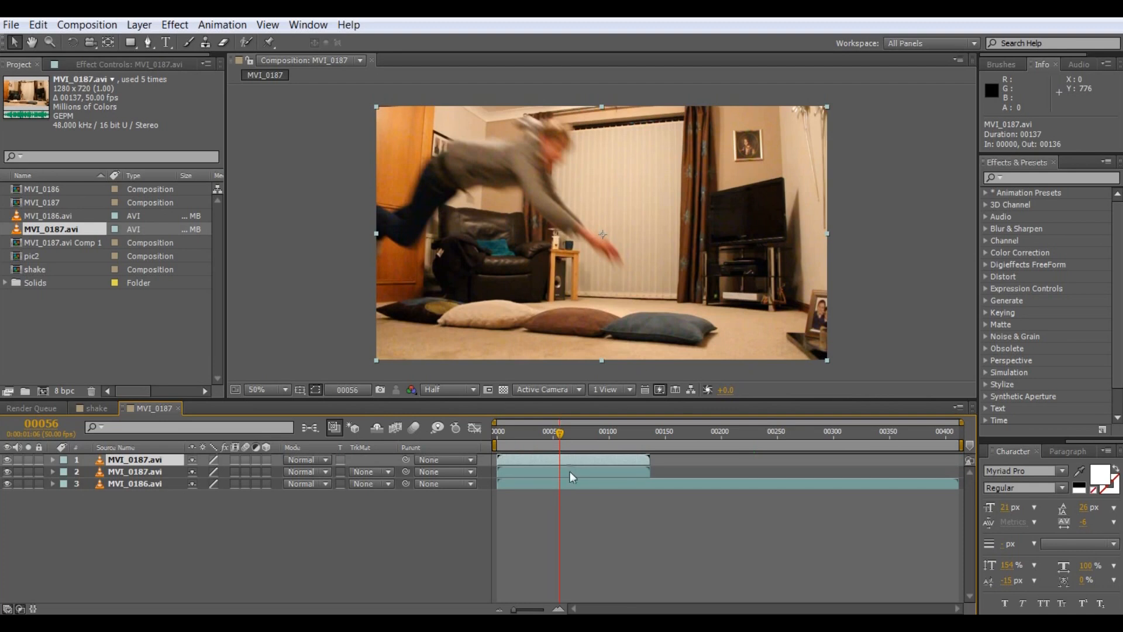
# Select the copies of the MVI_0187.avi leap layer at the mid-leap frame for staggering.
pyautogui.click(132, 472)
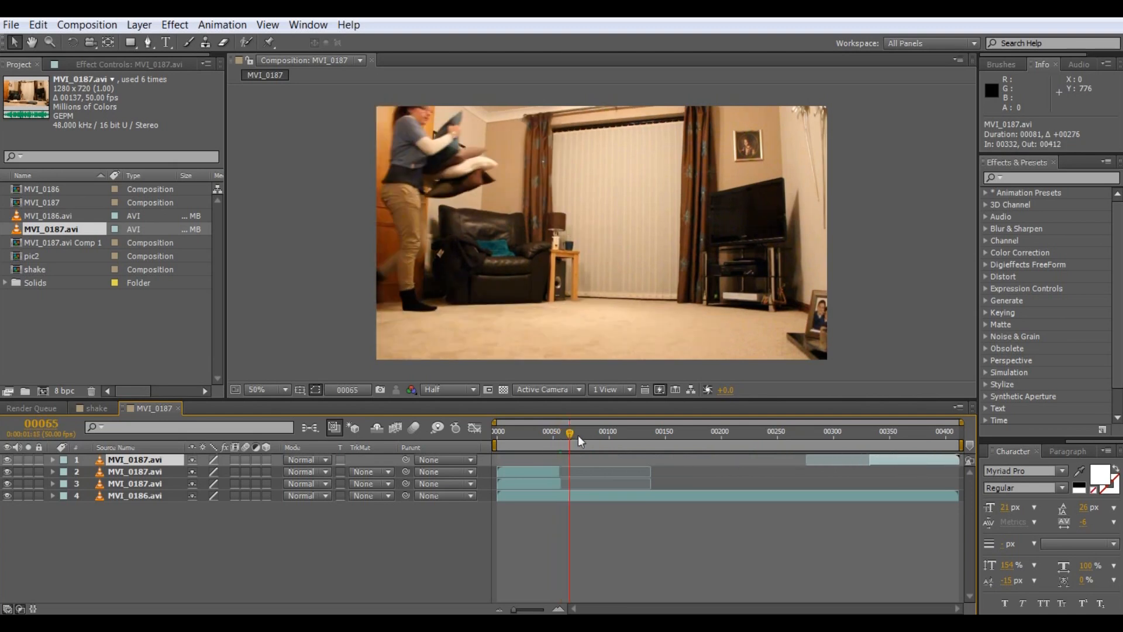
pyautogui.moveTo(568, 431); pyautogui.dragTo(552, 431)
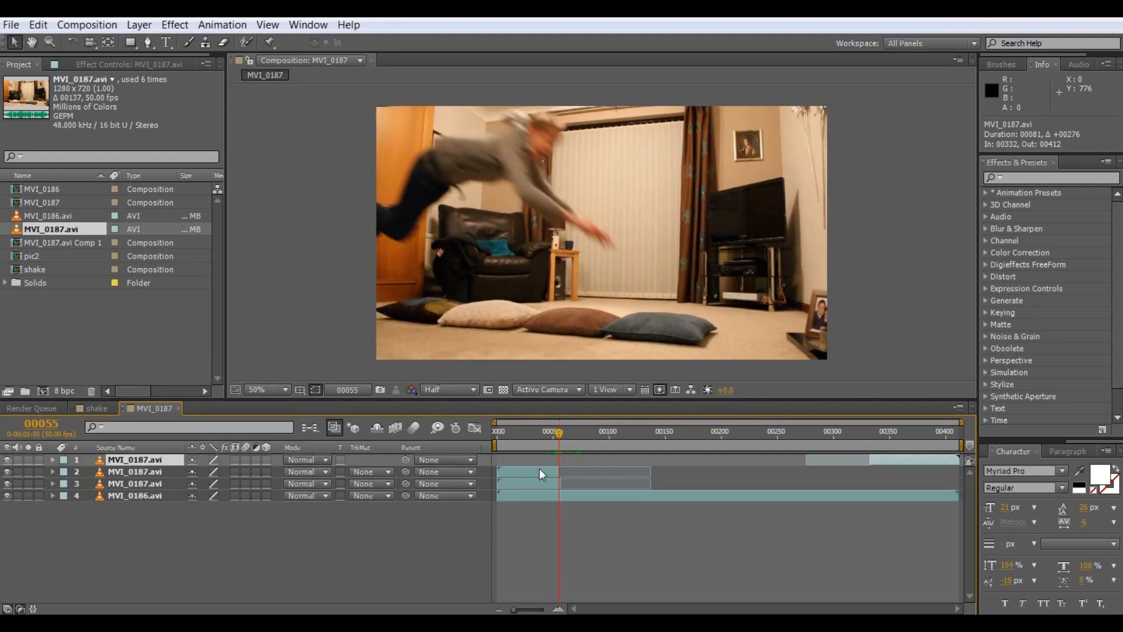
pyautogui.click(648, 432)
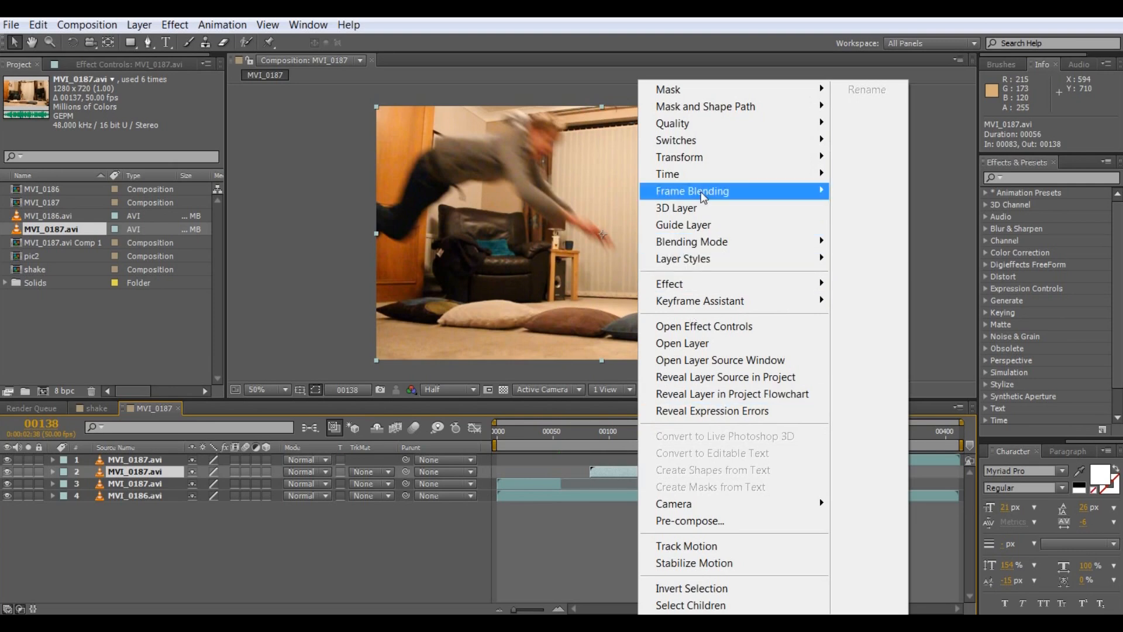
pyautogui.moveTo(690, 174)
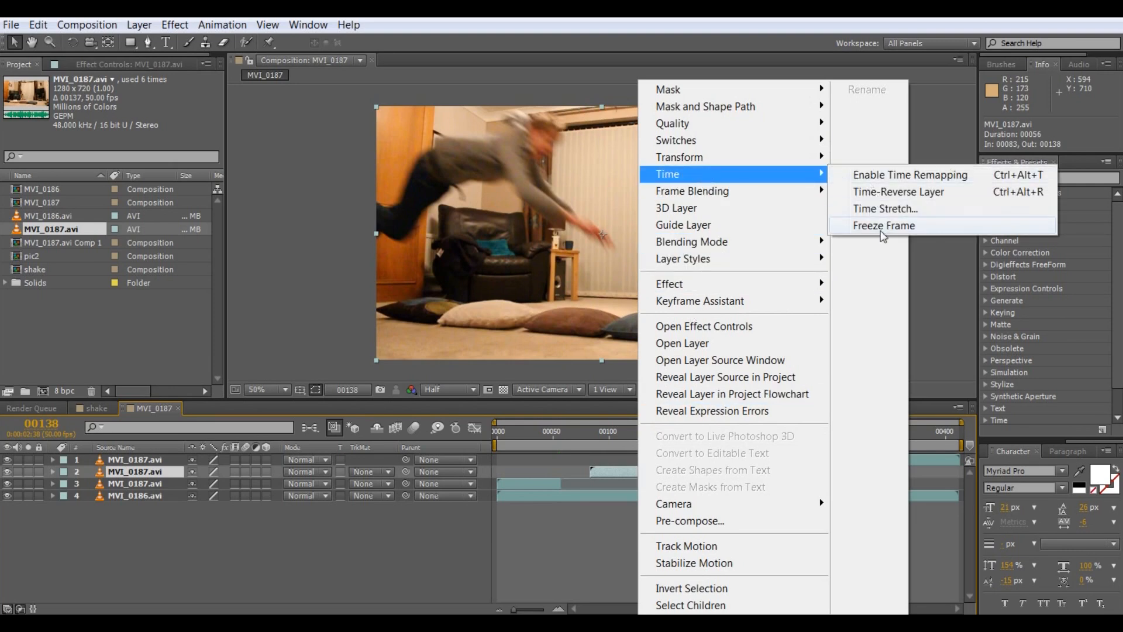
# Freeze the leap layer on the current frame, shift it earlier and check it through the clip.
pyautogui.click(884, 225)
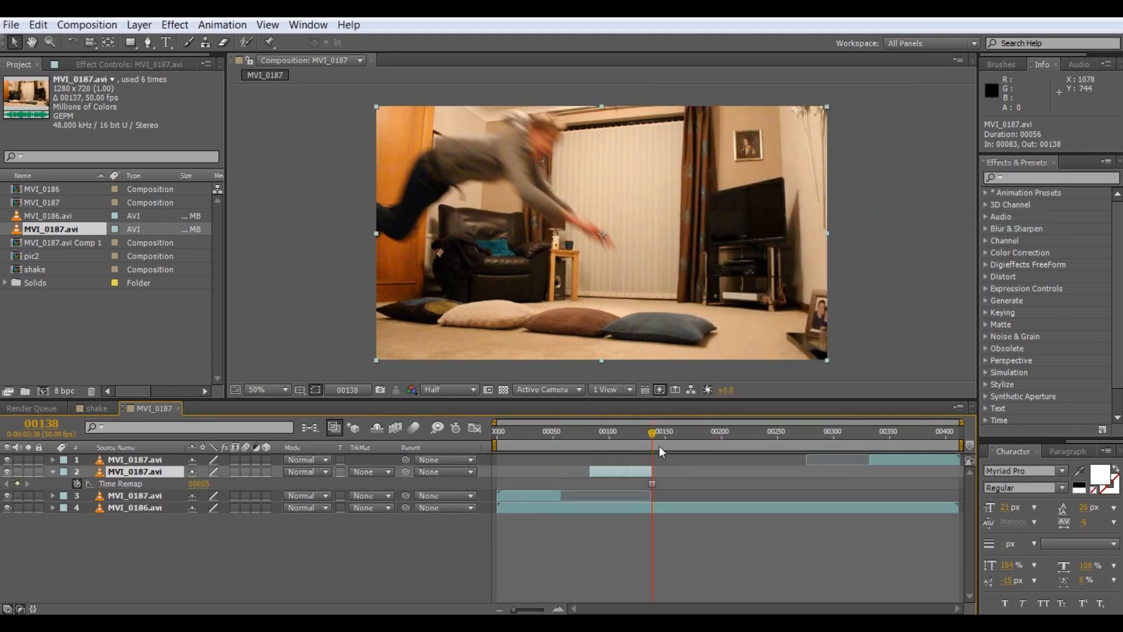
pyautogui.moveTo(660, 435); pyautogui.dragTo(604, 435)
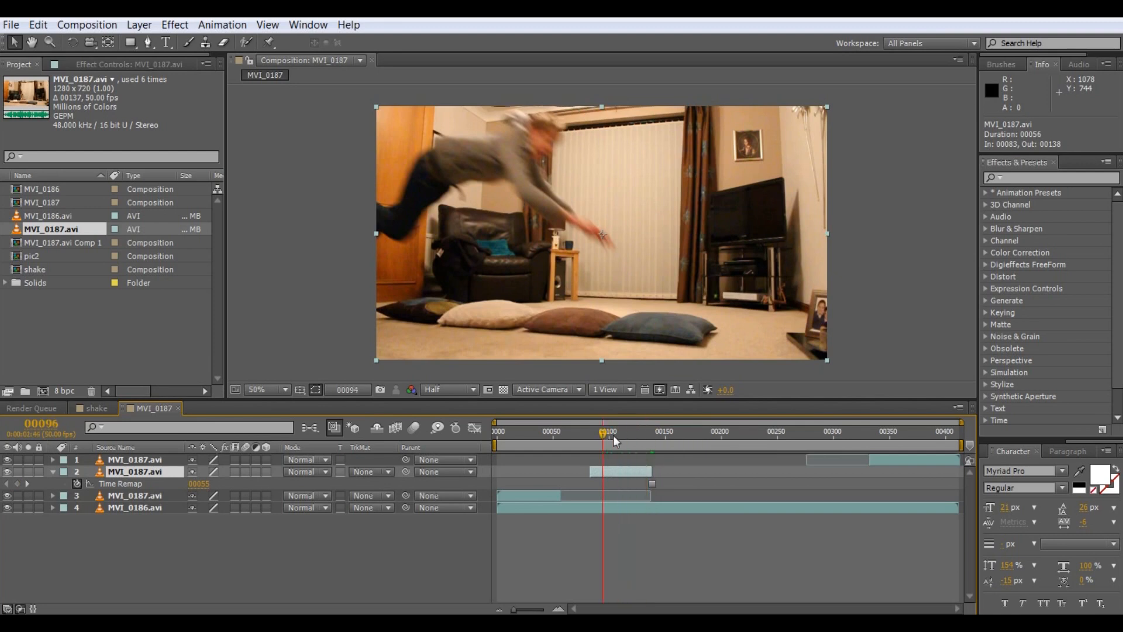
pyautogui.moveTo(603, 437); pyautogui.dragTo(620, 437)
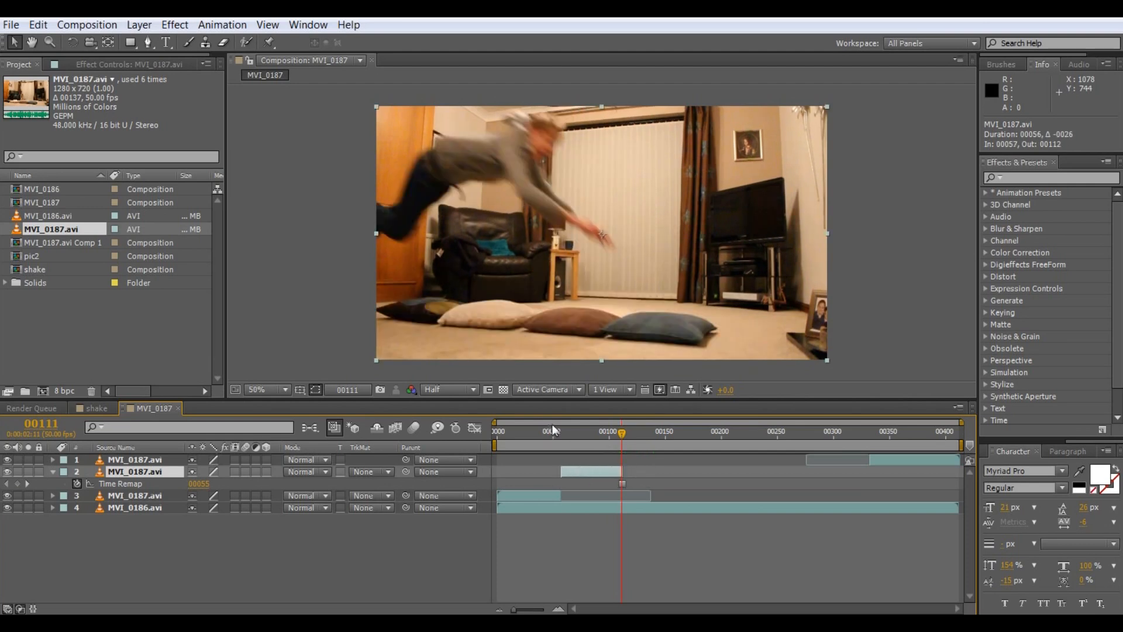
pyautogui.moveTo(622, 431); pyautogui.dragTo(557, 432)
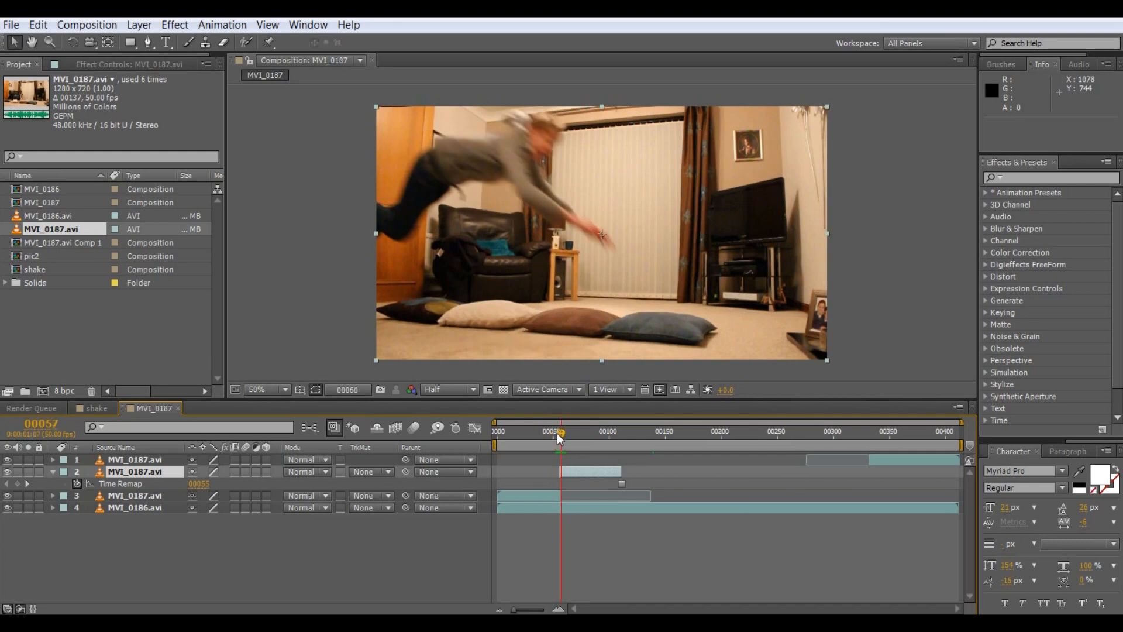
pyautogui.moveTo(562, 433); pyautogui.dragTo(553, 434)
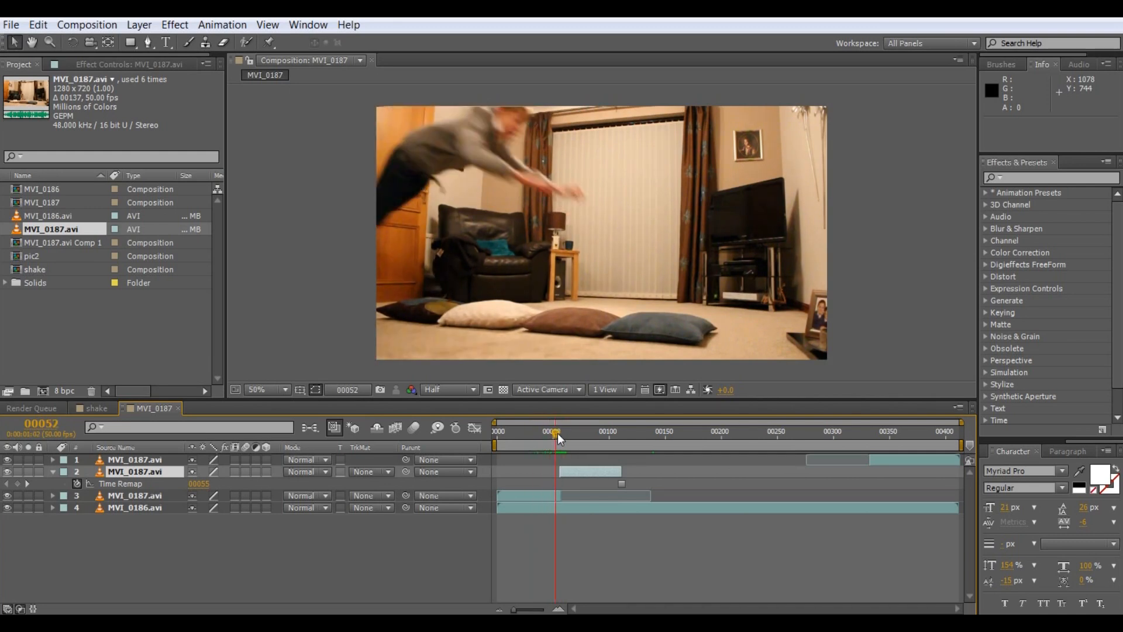
pyautogui.moveTo(555, 435); pyautogui.dragTo(594, 435)
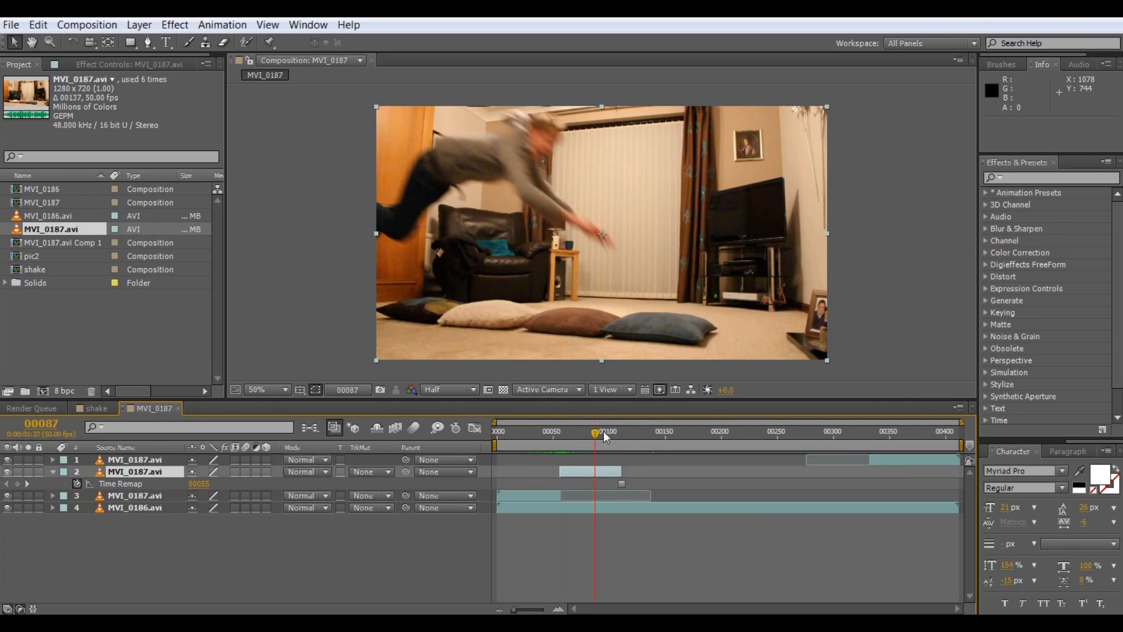
pyautogui.moveTo(593, 435); pyautogui.dragTo(635, 435)
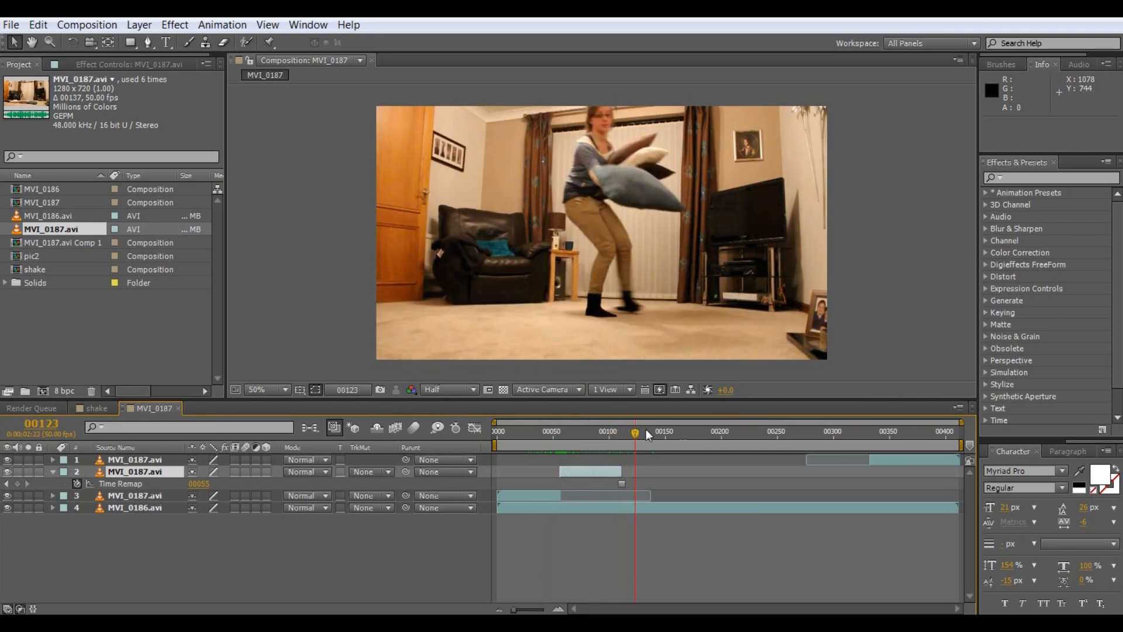
# Shift the late MVI_0187.avi clip to begin at frame 374 and review Chris's landing frames.
pyautogui.moveTo(635, 434); pyautogui.dragTo(835, 434)
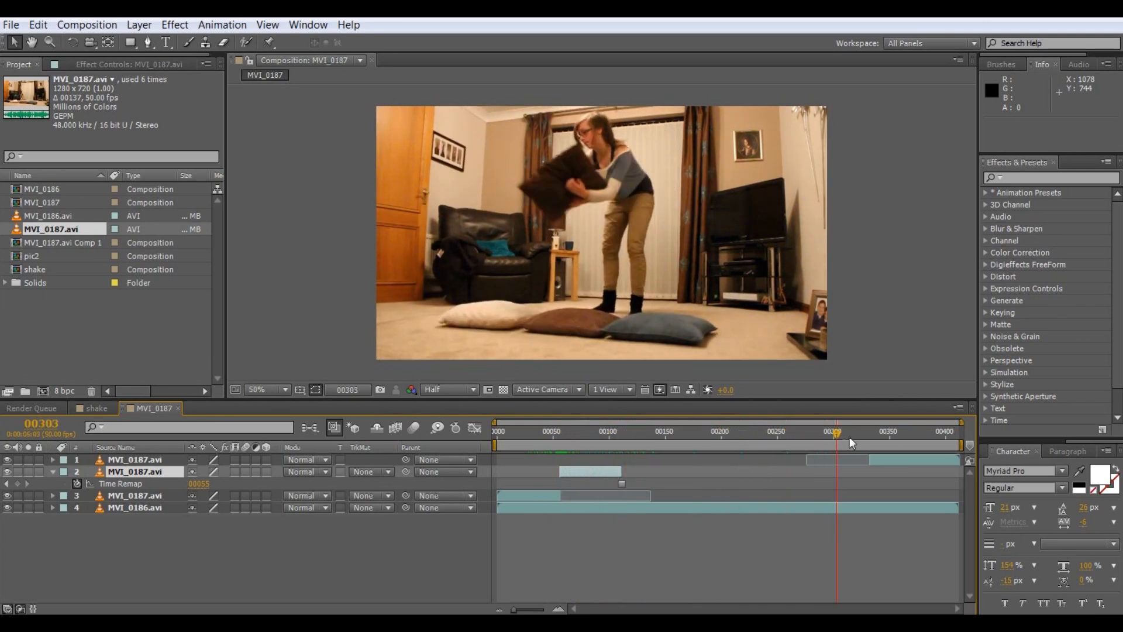
pyautogui.moveTo(834, 433); pyautogui.dragTo(872, 433)
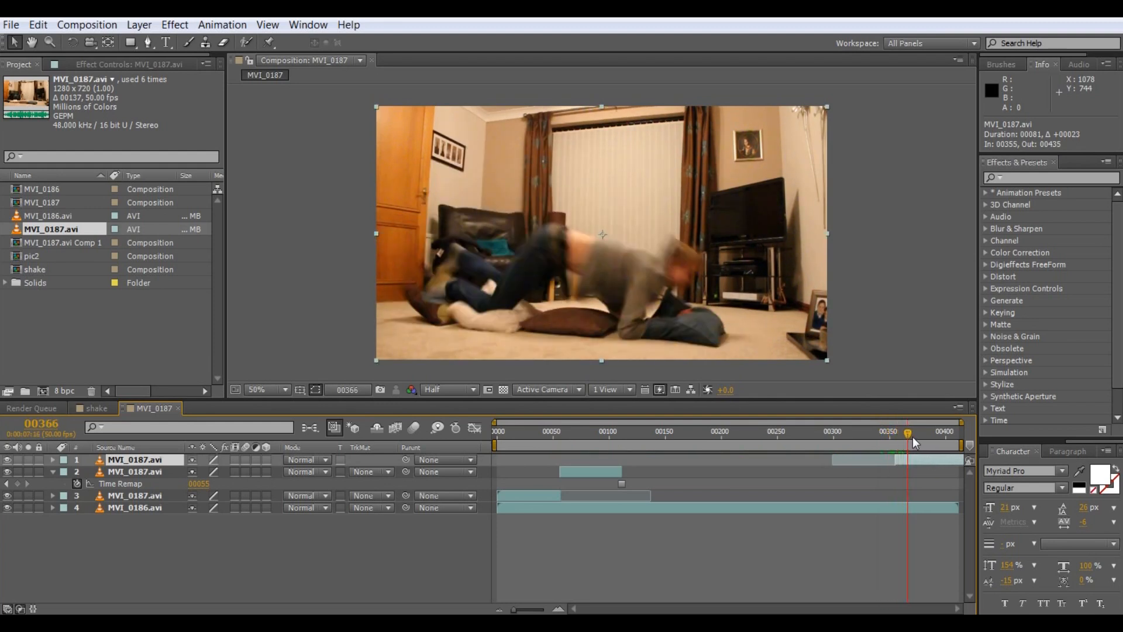
pyautogui.moveTo(907, 431); pyautogui.dragTo(926, 432)
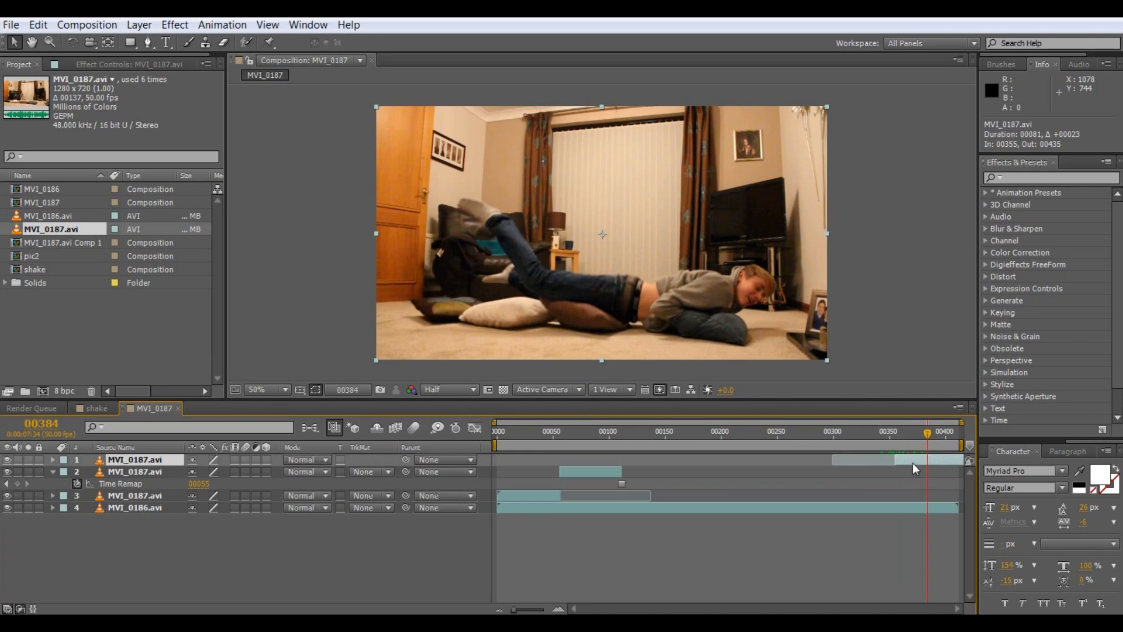
pyautogui.moveTo(932, 431); pyautogui.dragTo(924, 431)
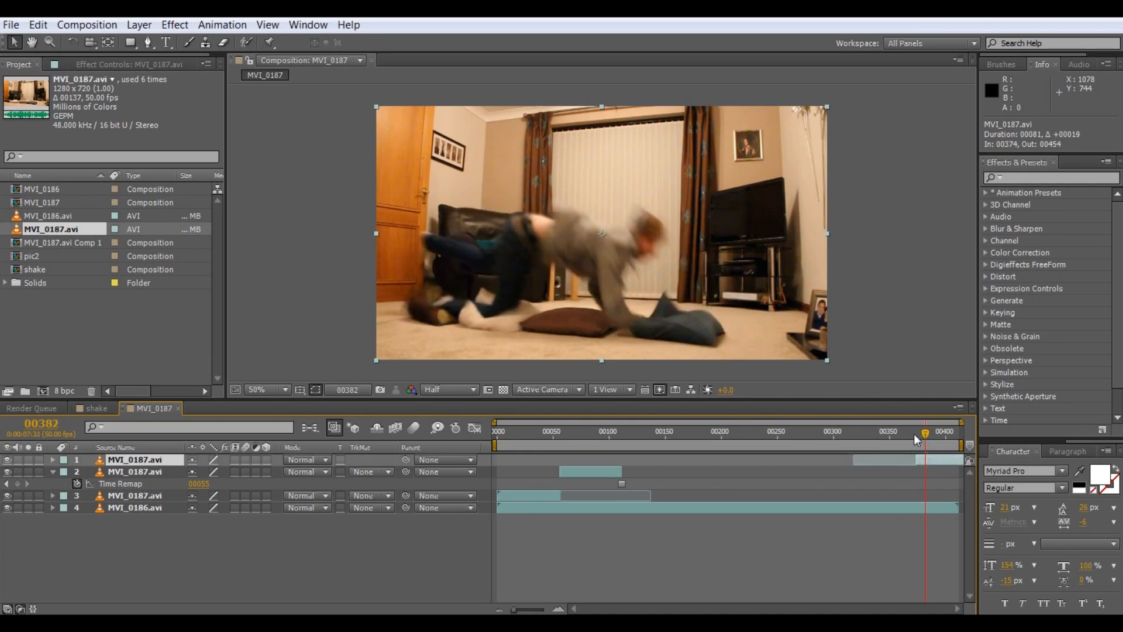
pyautogui.moveTo(926, 432); pyautogui.dragTo(915, 431)
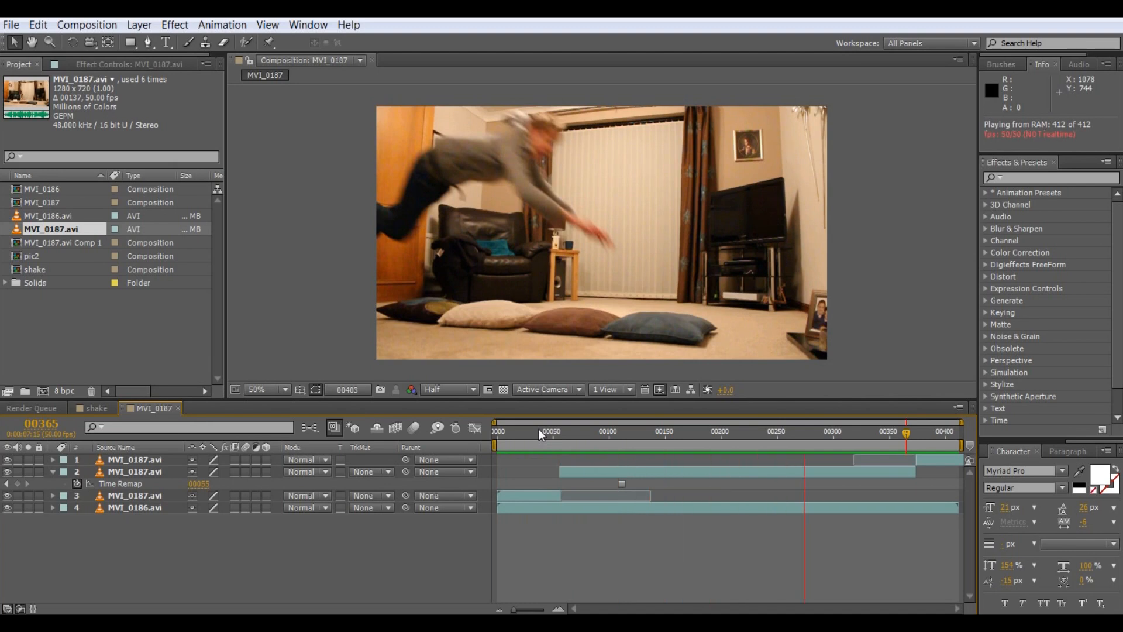
# Return the composition to its first frame showing the empty room.
pyautogui.click(529, 432)
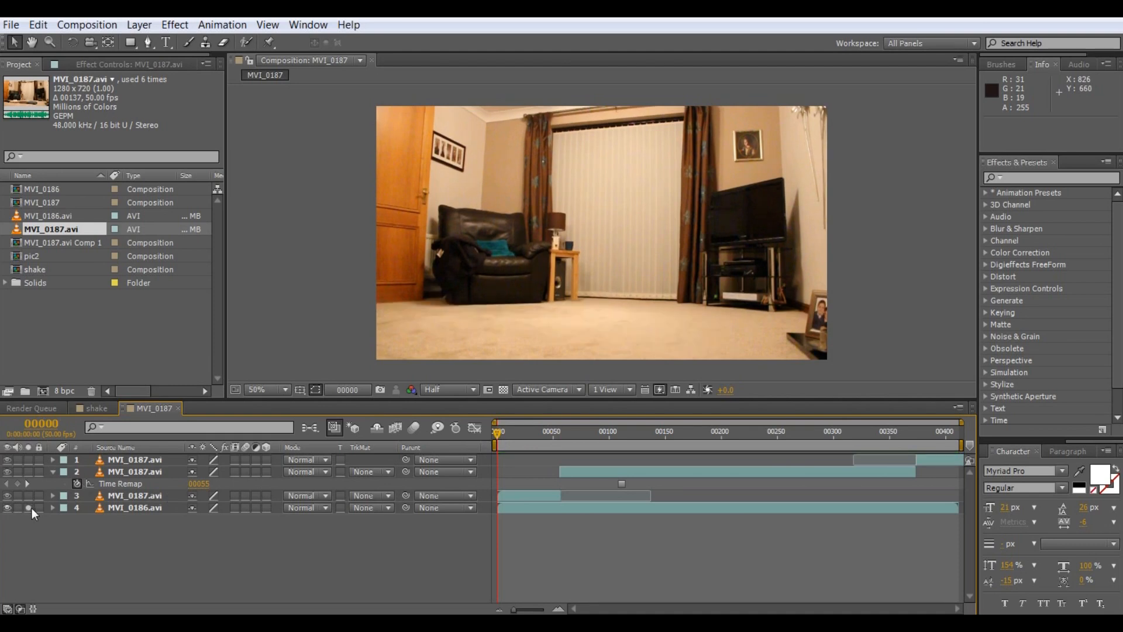
pyautogui.moveTo(499, 442)
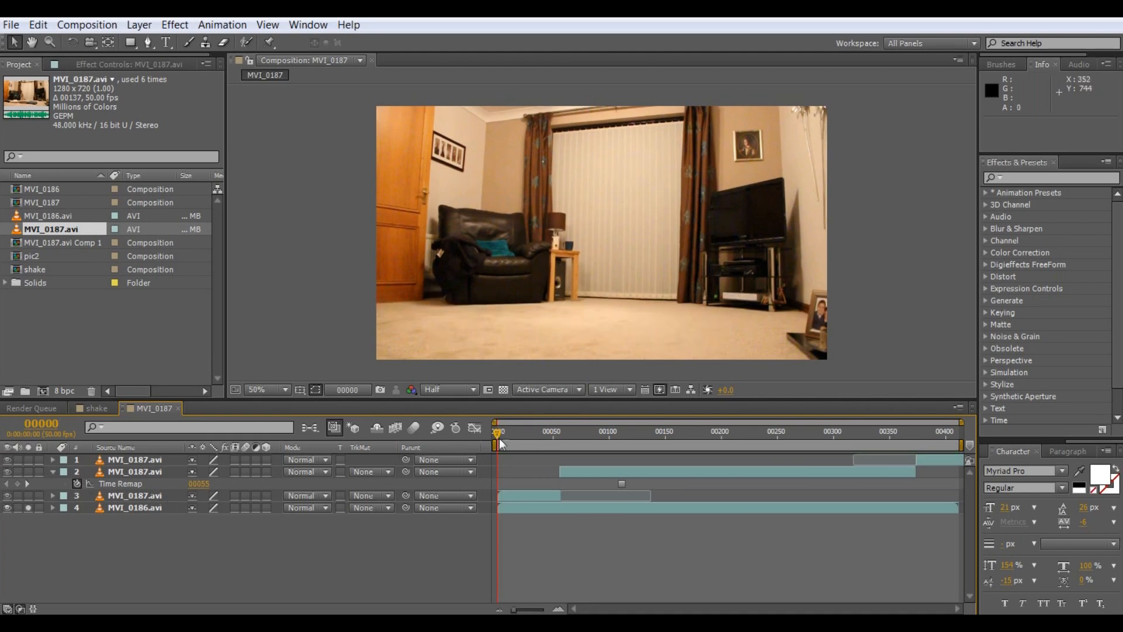
# Freeze a copy of the MVI_0186.avi background layer on frame 0 showing the empty room.
pyautogui.click(590, 431)
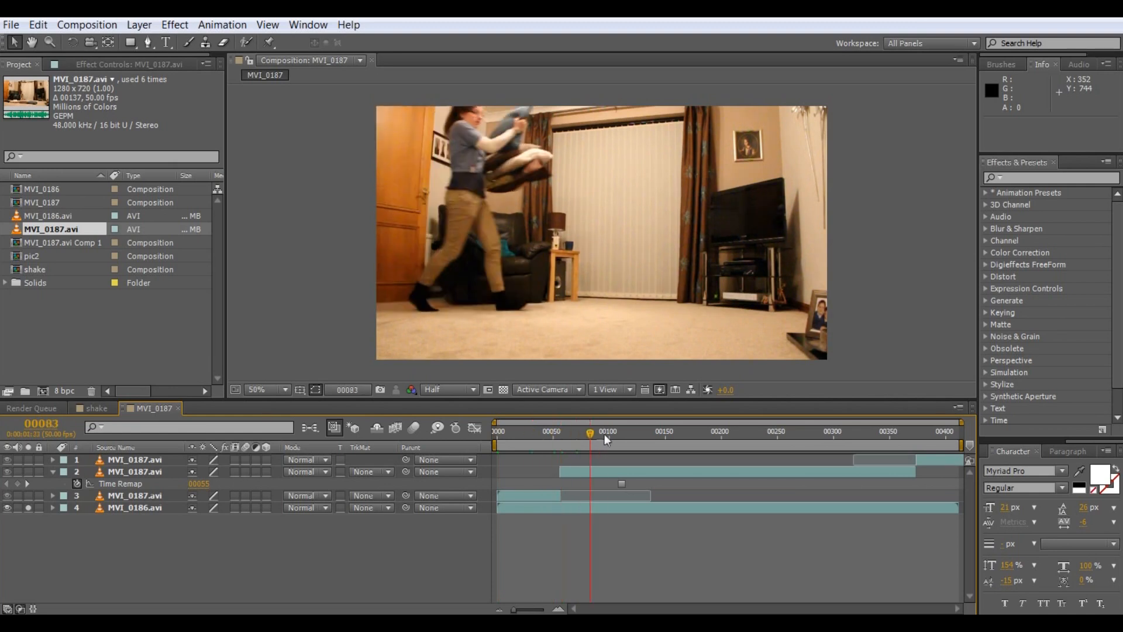
pyautogui.click(495, 431)
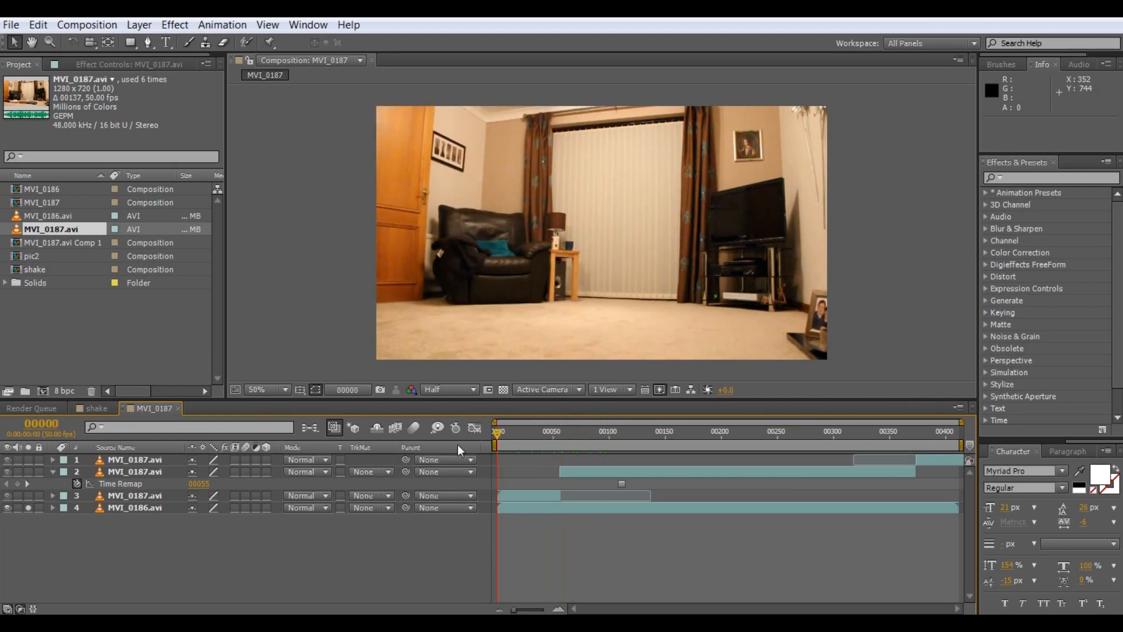
pyautogui.click(134, 508)
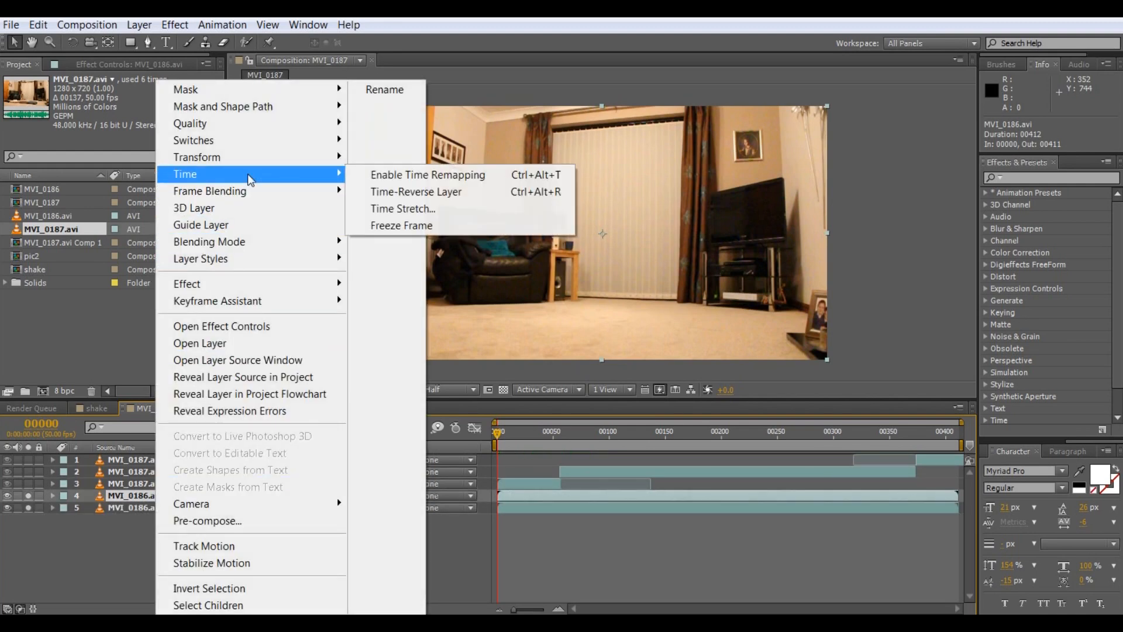
pyautogui.moveTo(461, 225)
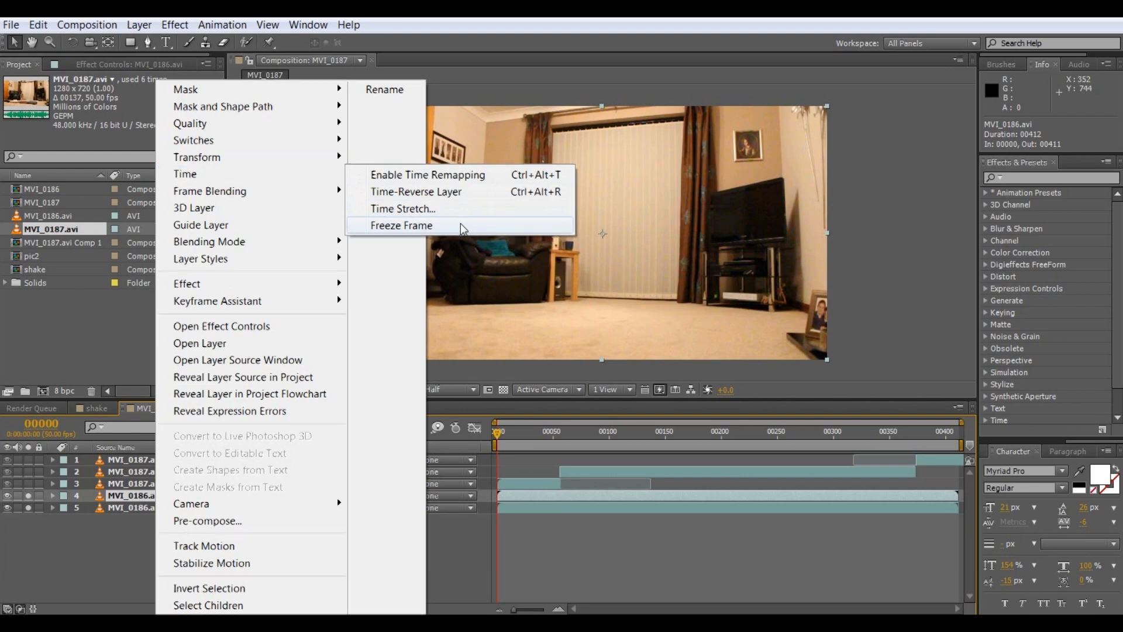
pyautogui.click(401, 226)
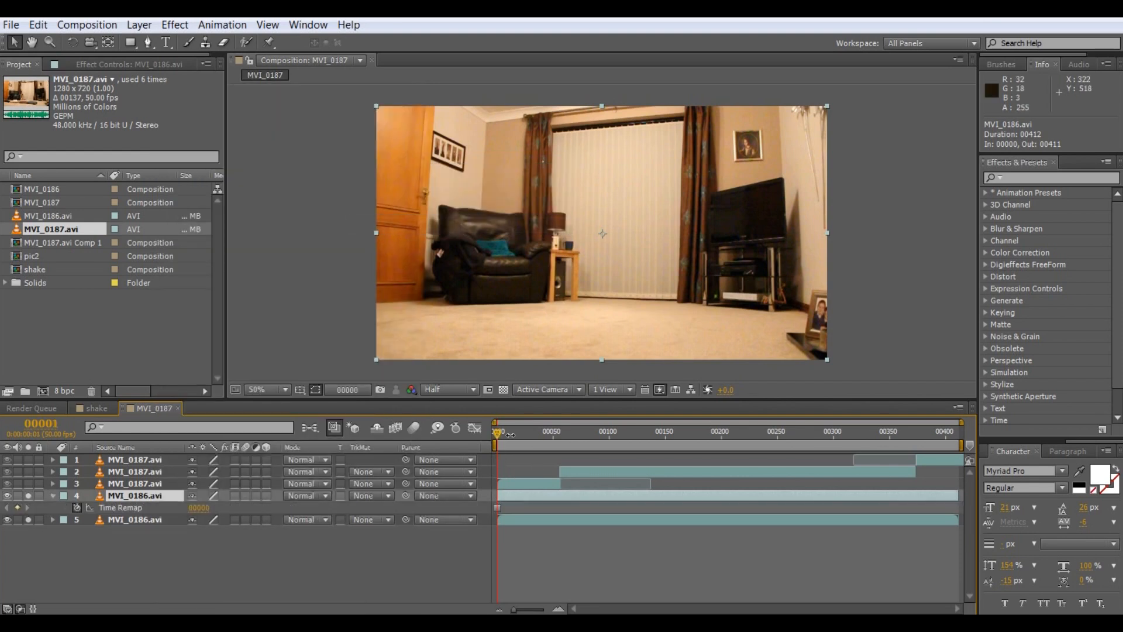
pyautogui.click(695, 431)
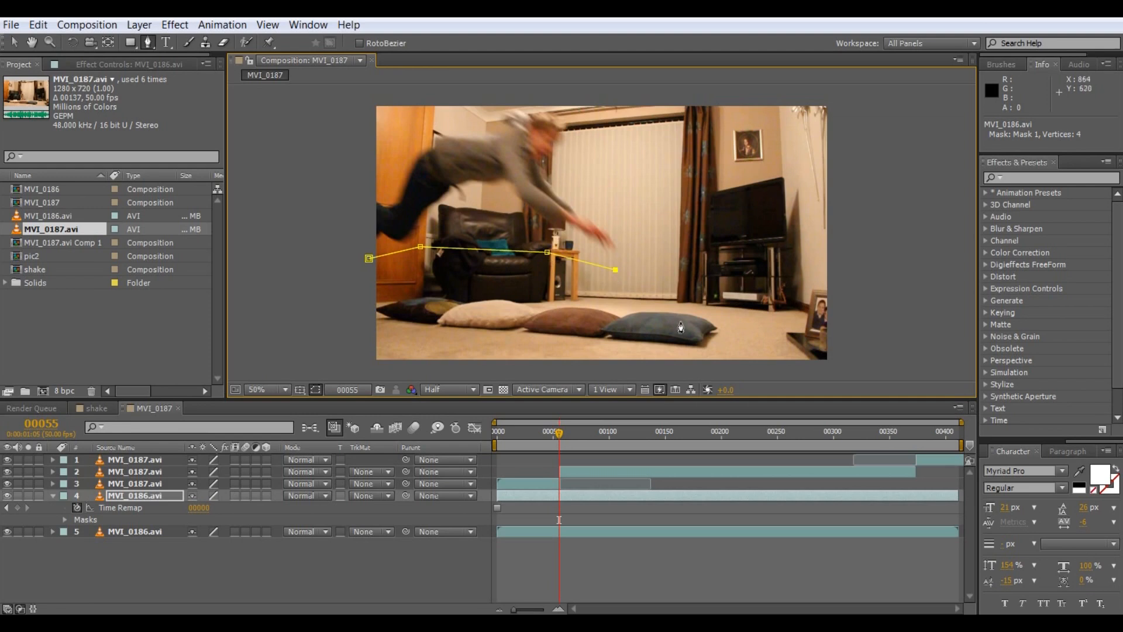
# Close the floor mask on the frozen empty-room layer and move that layer up to position 2.
pyautogui.click(772, 376)
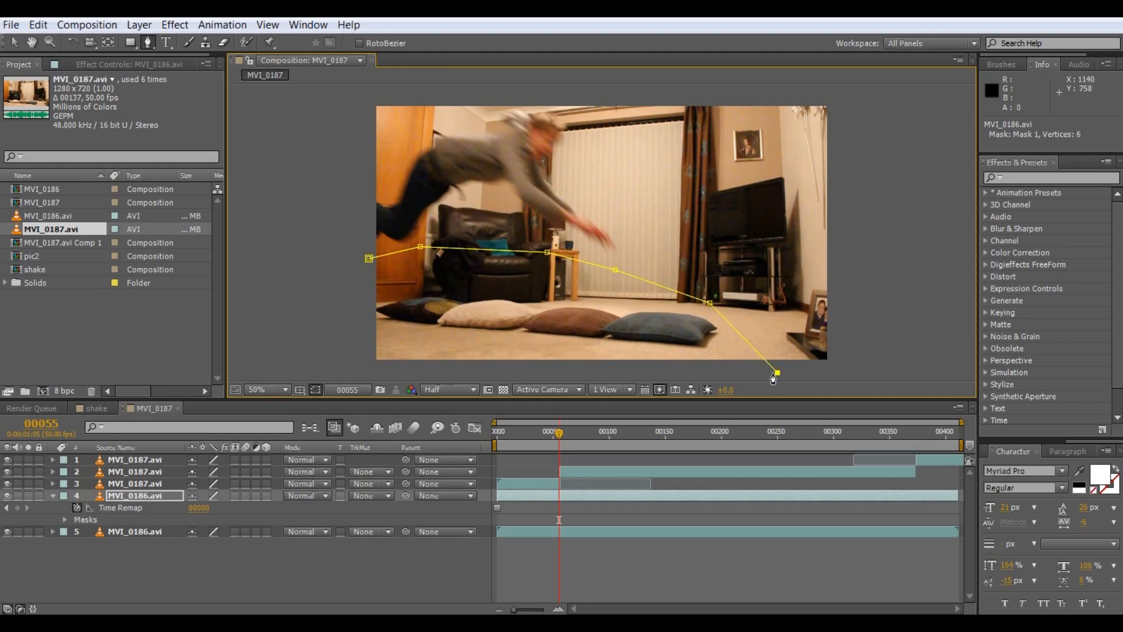
pyautogui.click(360, 368)
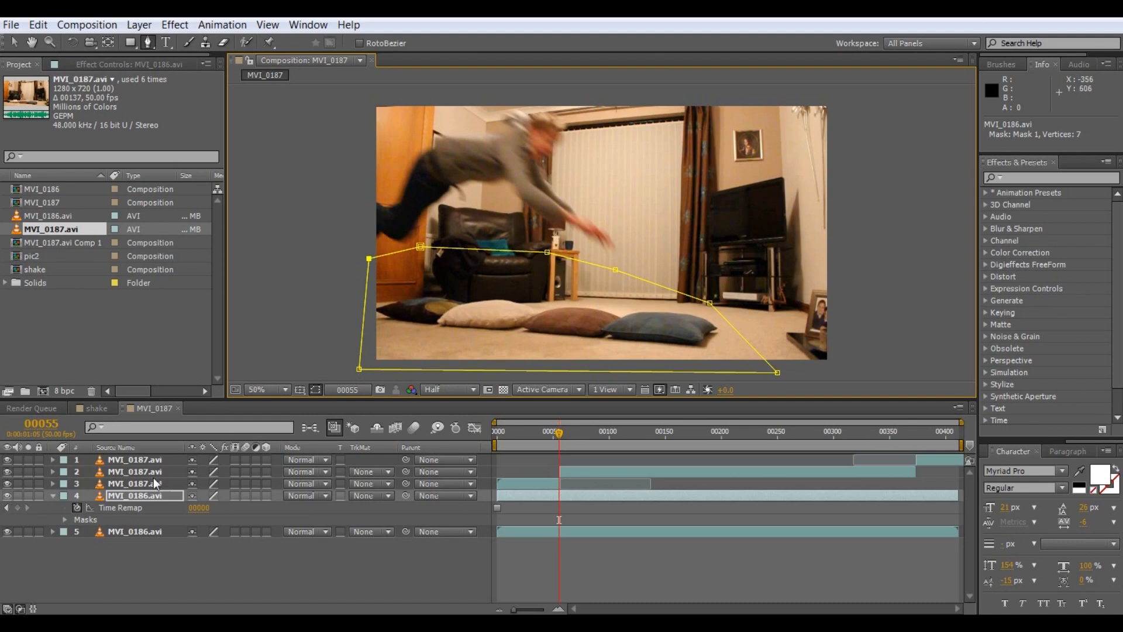
pyautogui.click(141, 472)
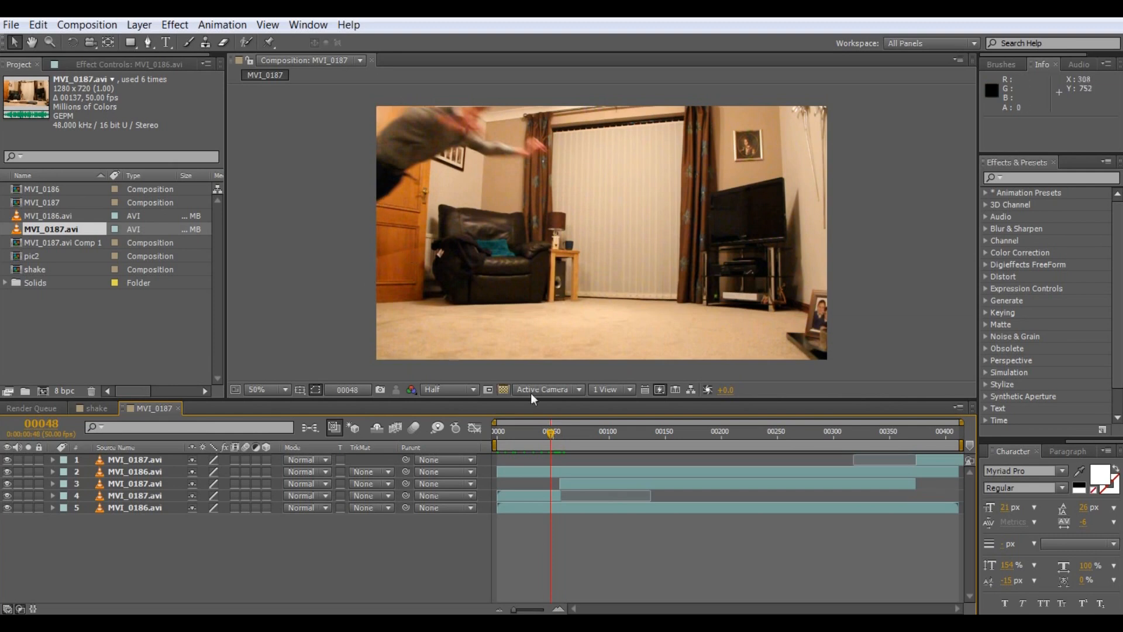
# Give the empty-room layer's floor mask a 64 px feather and check the blend mid-leap.
pyautogui.click(130, 471)
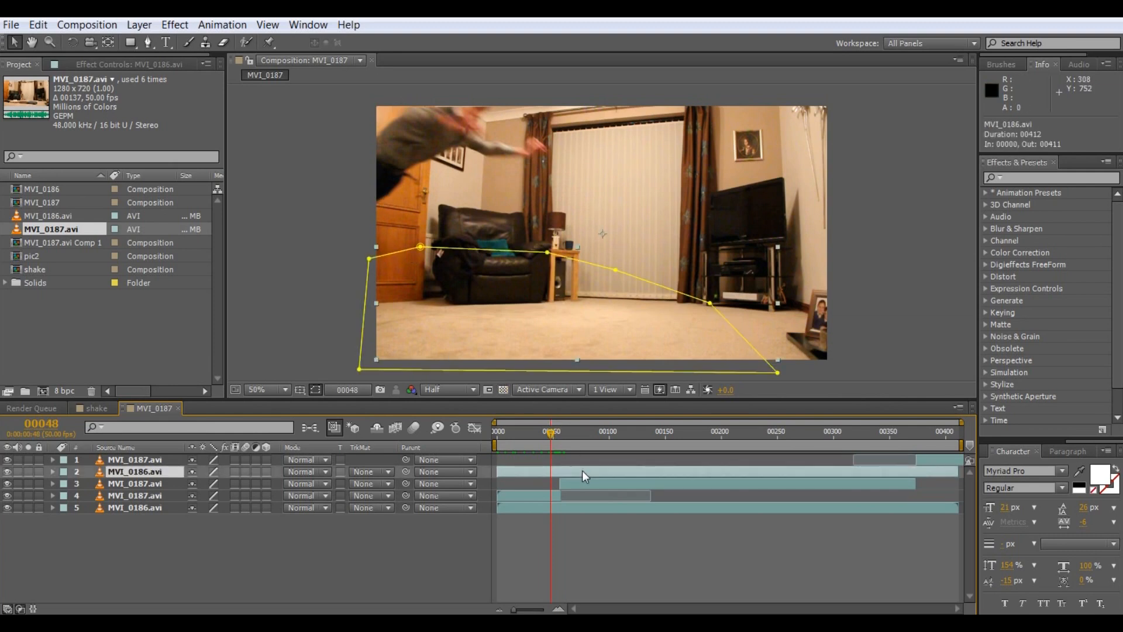
pyautogui.click(56, 483)
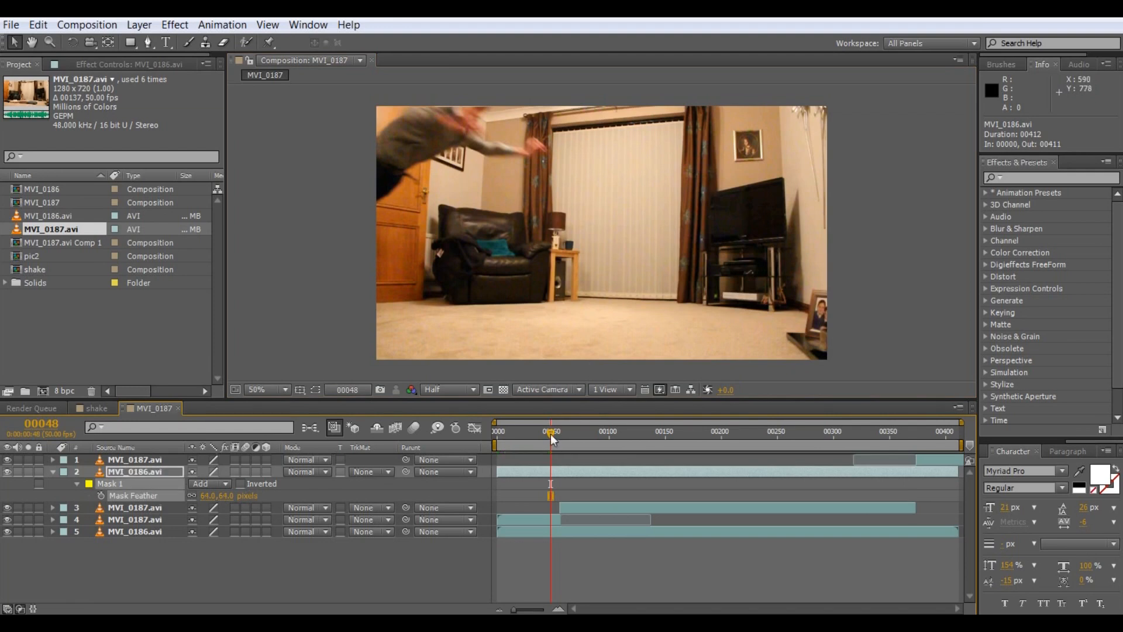
pyautogui.moveTo(552, 434); pyautogui.dragTo(563, 434)
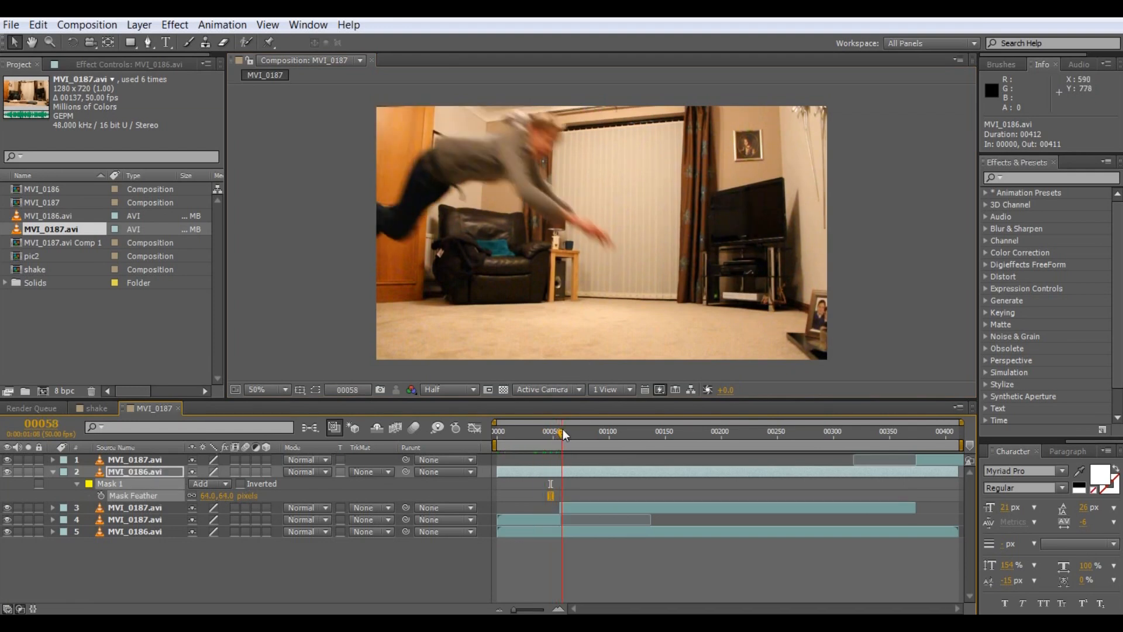
pyautogui.moveTo(564, 431); pyautogui.dragTo(567, 430)
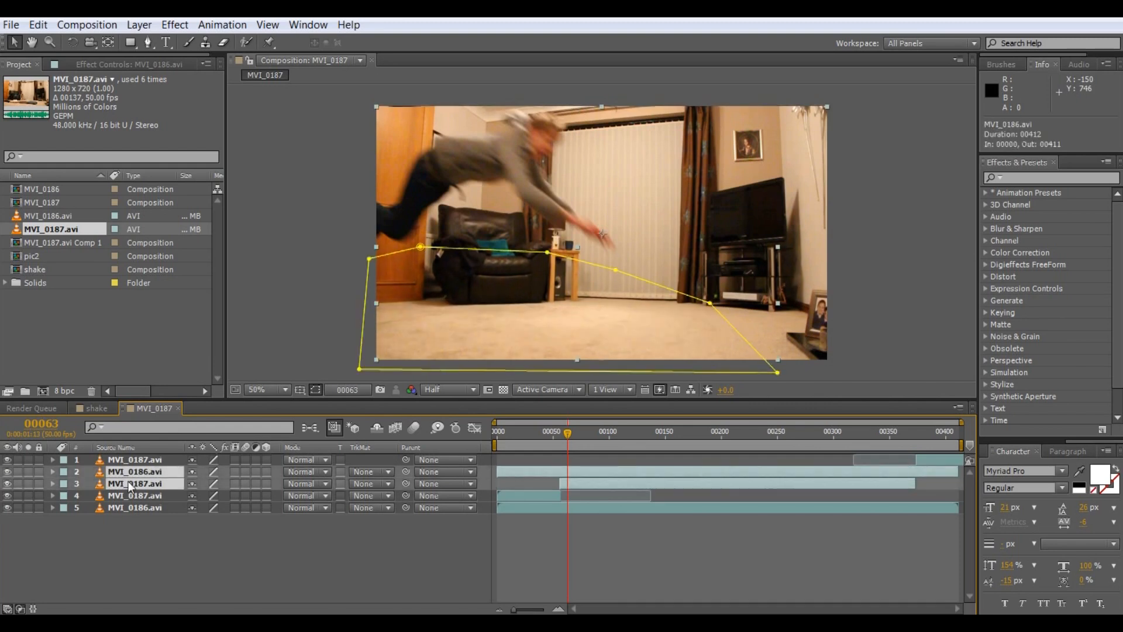
# Precompose the two selected layers into a new composition named KRIS JUMP NO C.
pyautogui.rightClick(130, 483)
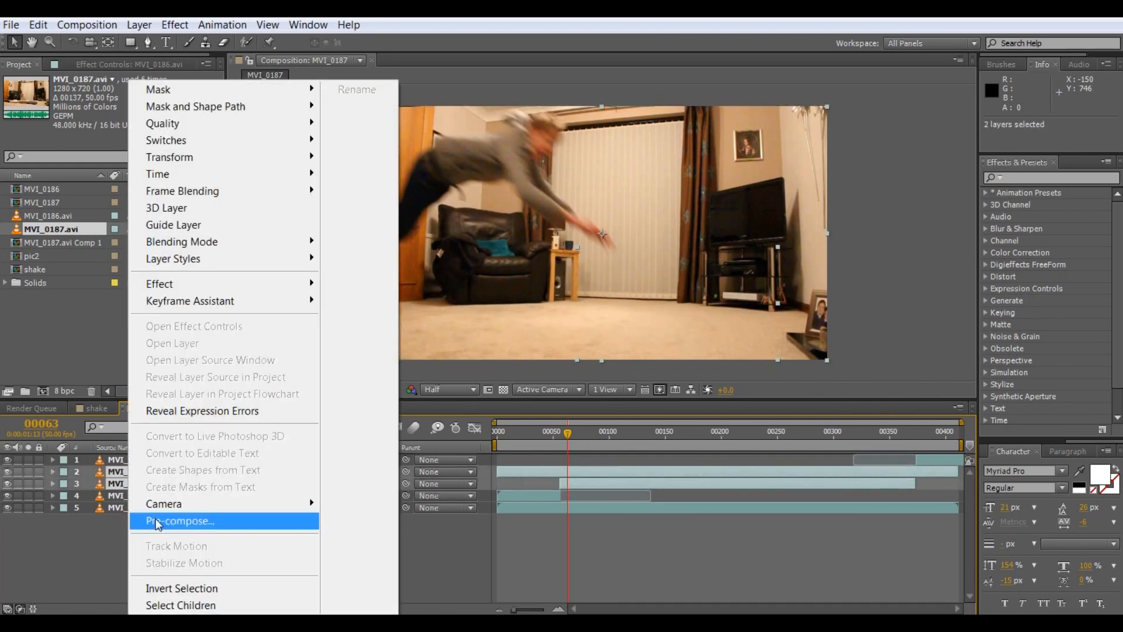
pyautogui.click(182, 520)
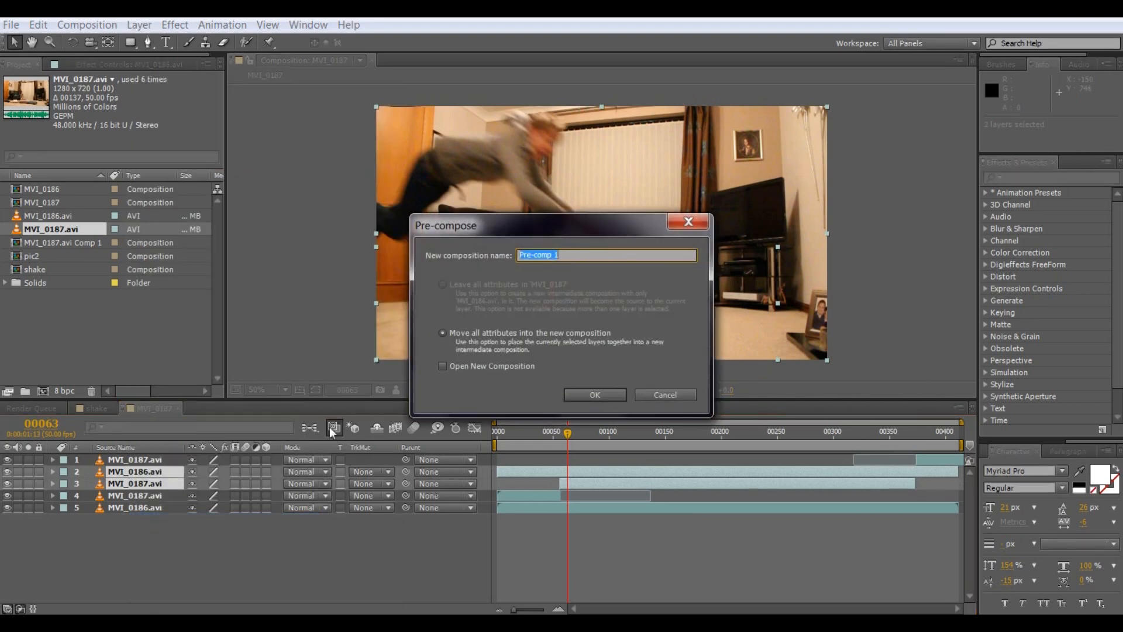
pyautogui.write('KRIS JUMP')
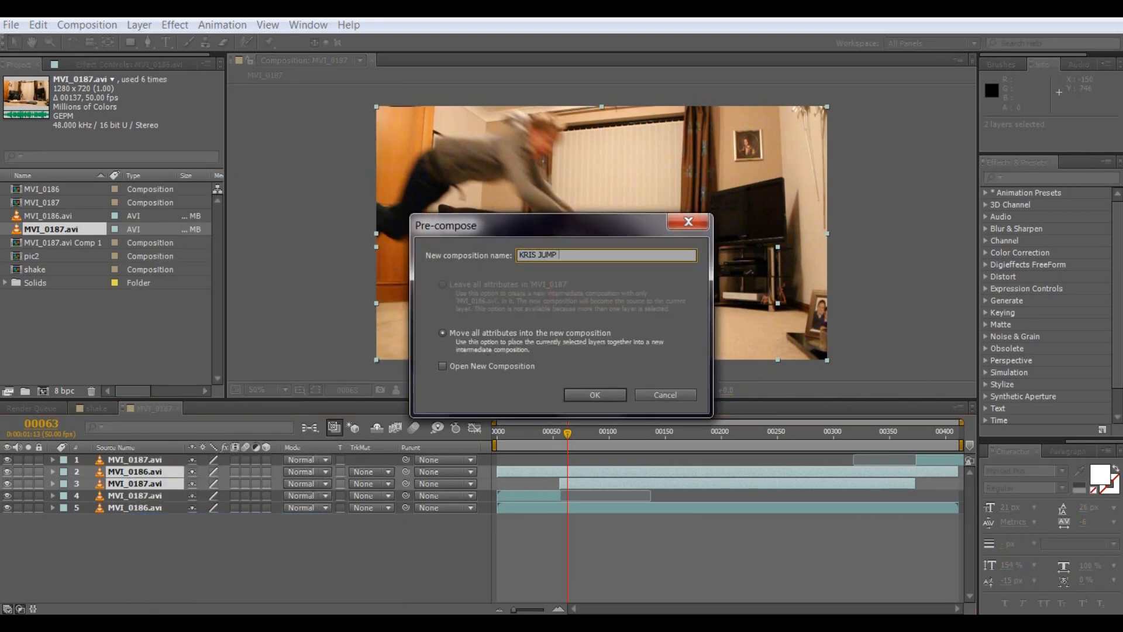
pyautogui.write('NO C')
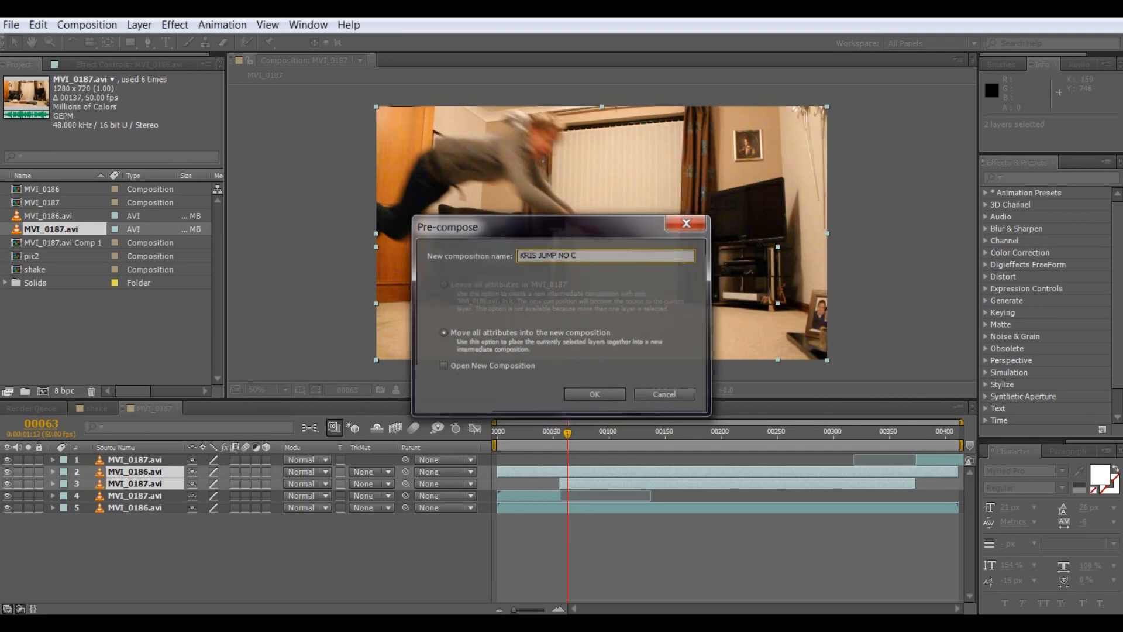
pyautogui.click(594, 393)
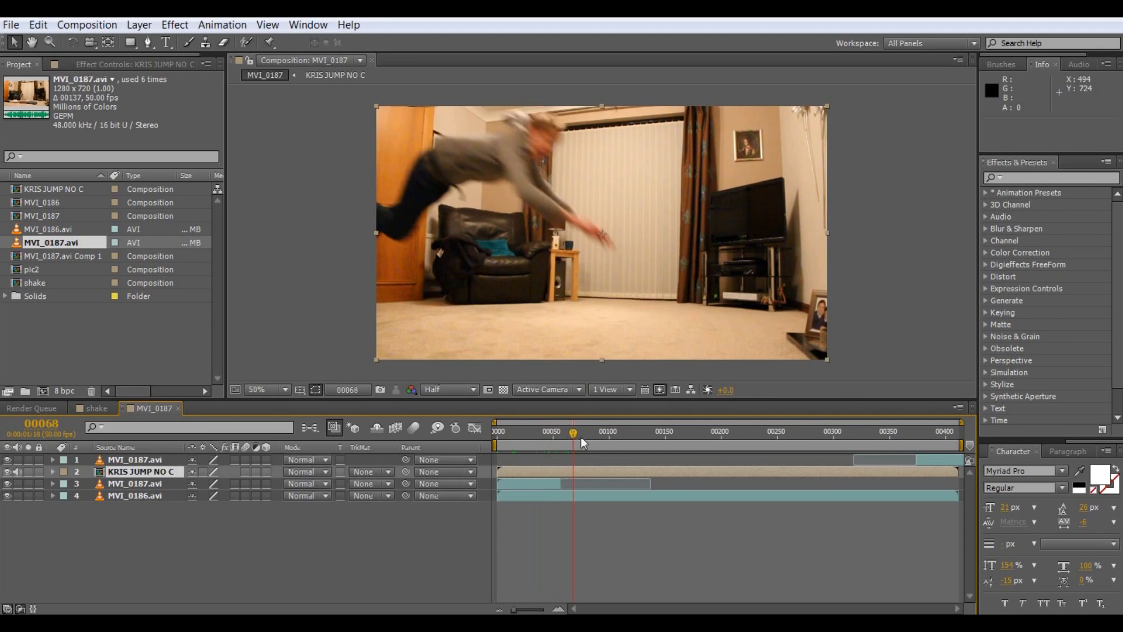
# Duplicate KRIS JUMP NO C and start outlining a 17 px feathered mask around the leaping figure.
pyautogui.click(622, 431)
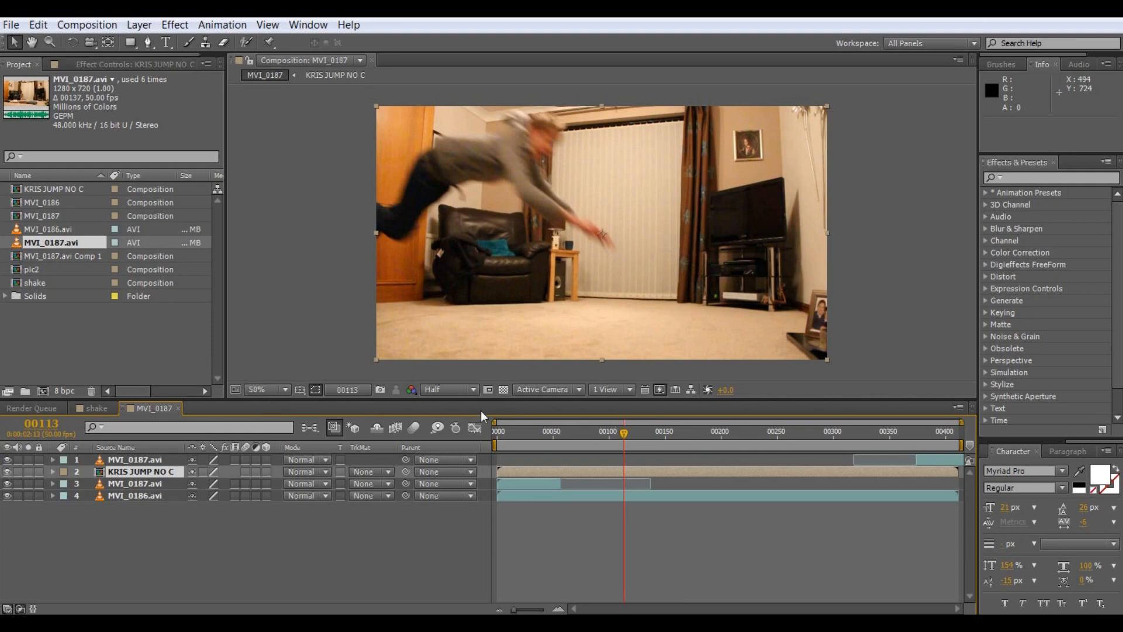
pyautogui.click(557, 439)
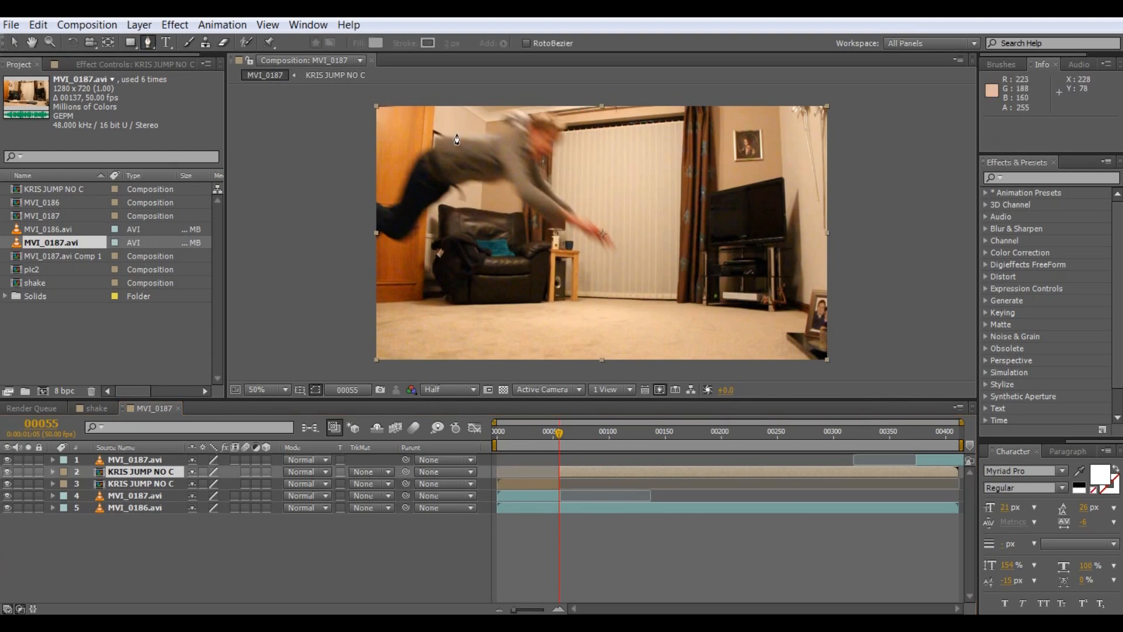
pyautogui.click(282, 389)
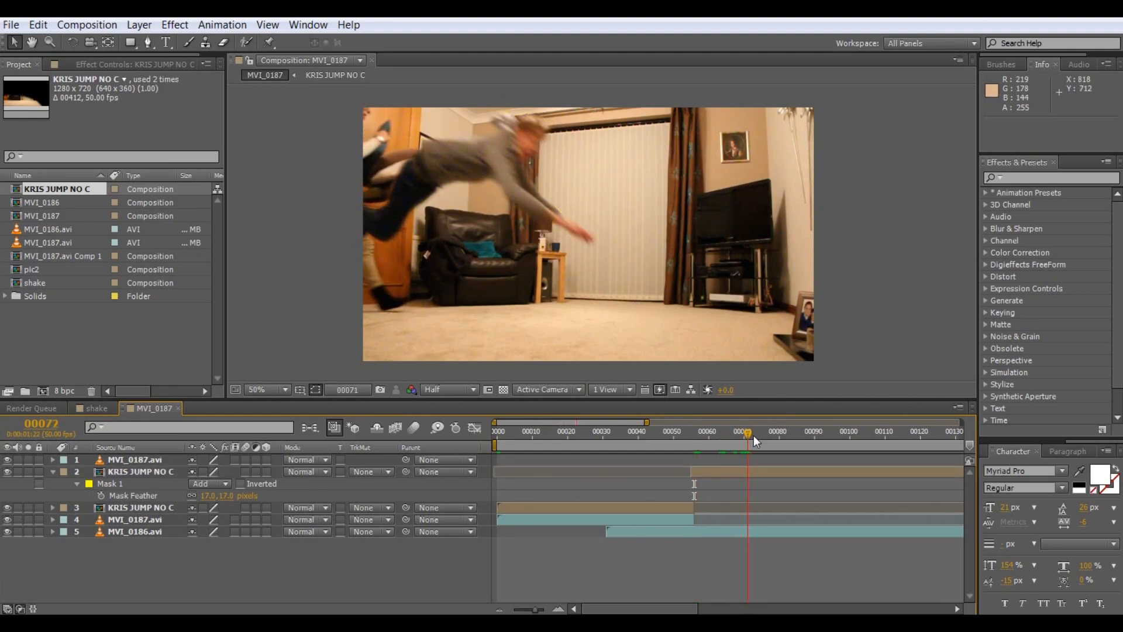
pyautogui.moveTo(747, 431); pyautogui.dragTo(836, 432)
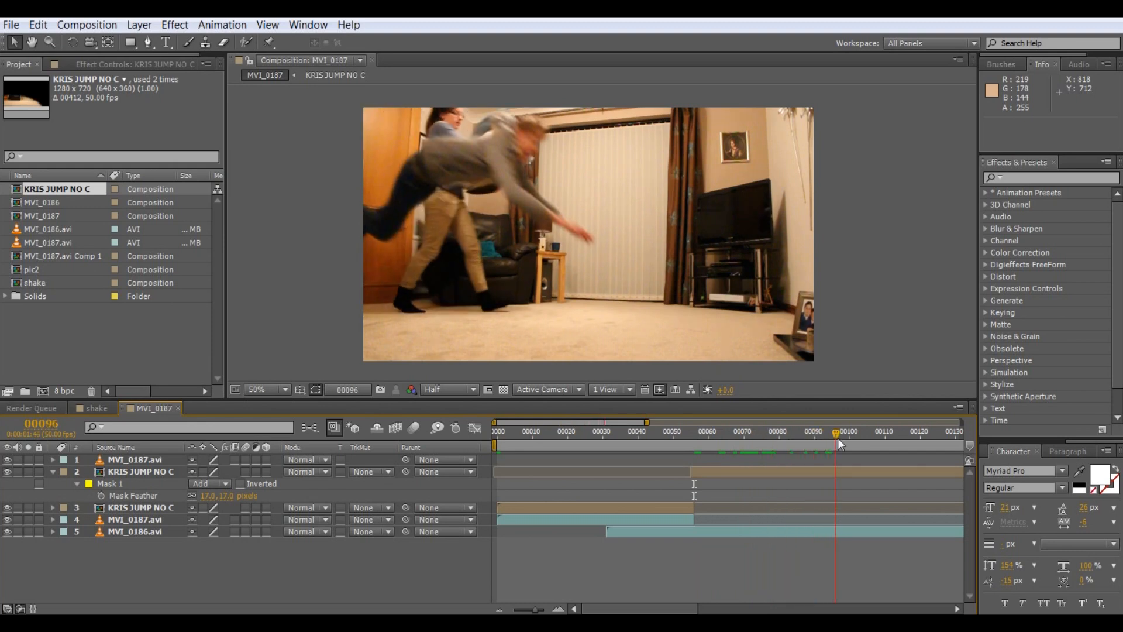
pyautogui.moveTo(839, 433); pyautogui.dragTo(891, 433)
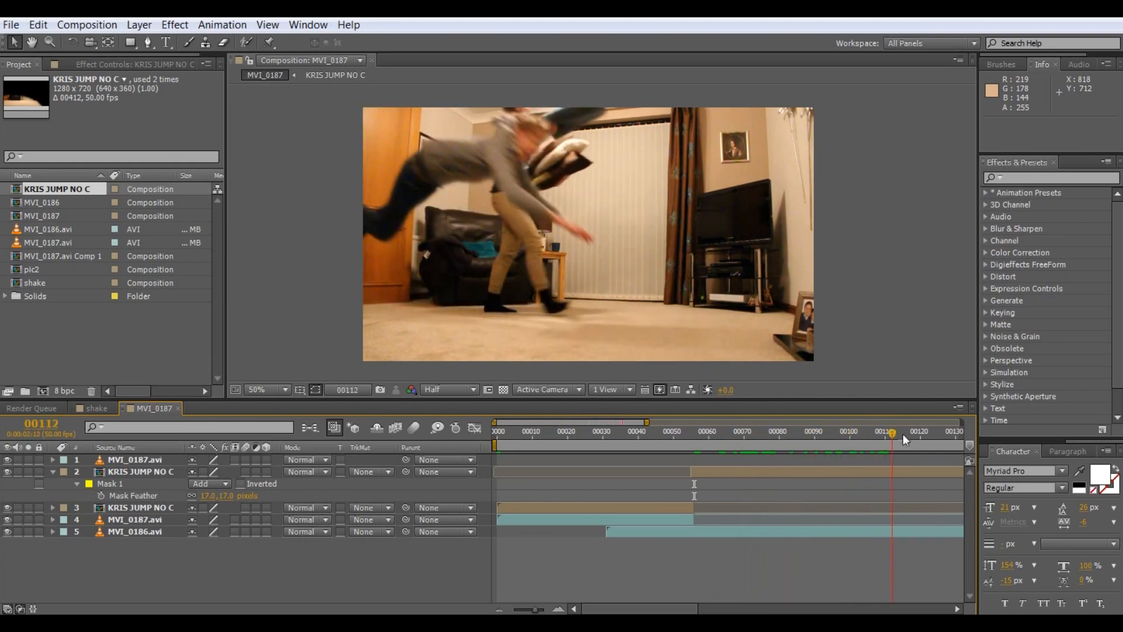
pyautogui.moveTo(891, 431); pyautogui.dragTo(945, 431)
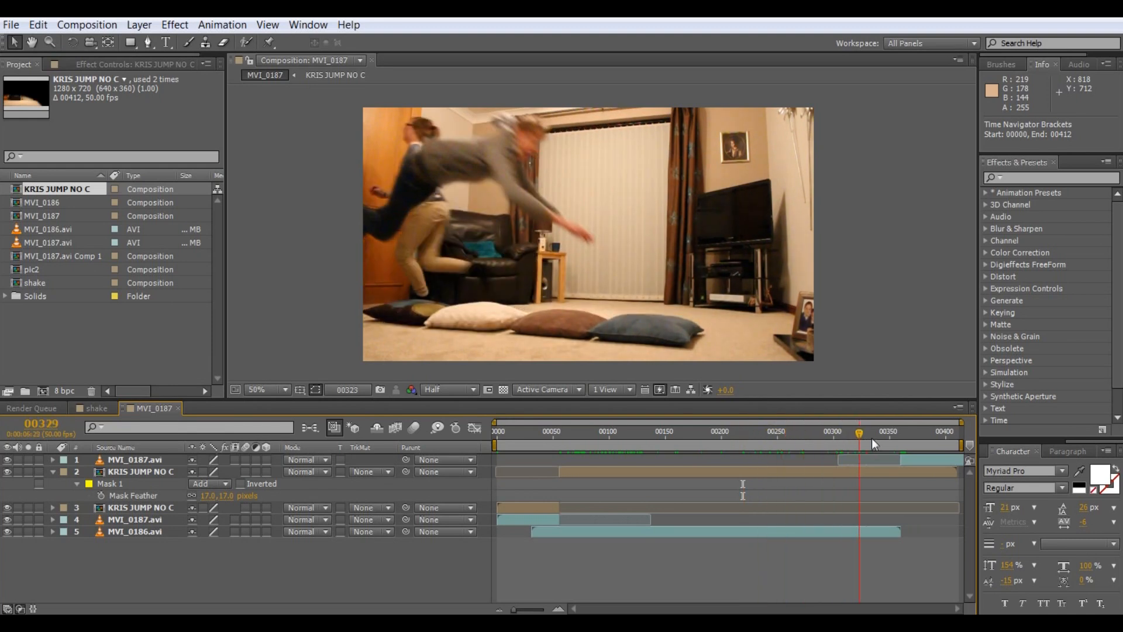
pyautogui.moveTo(859, 443); pyautogui.dragTo(883, 443)
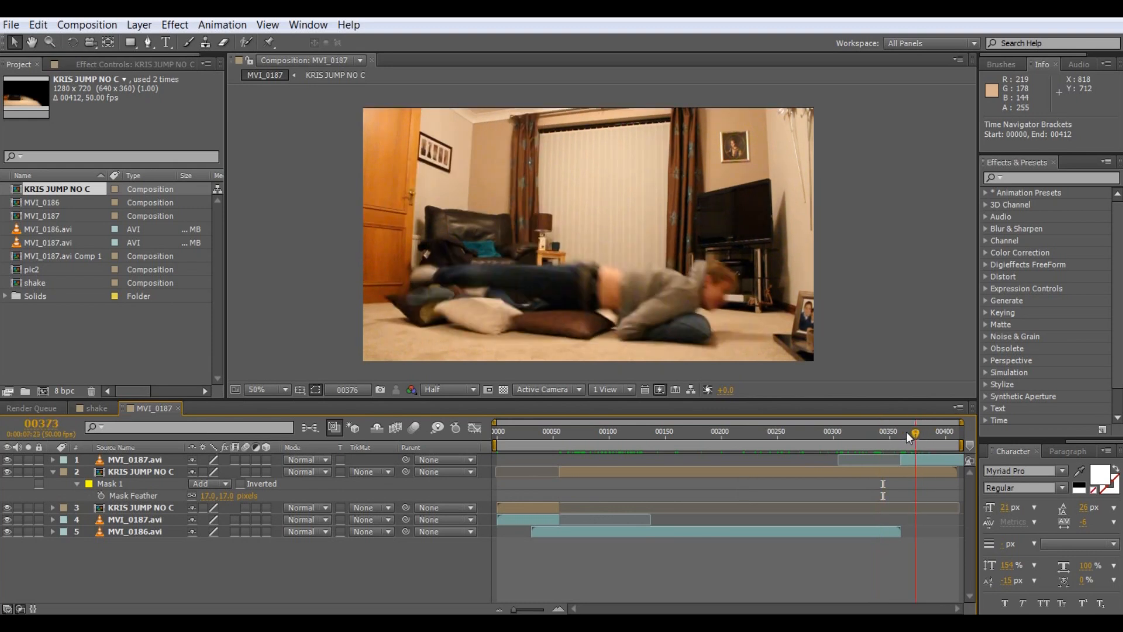
pyautogui.moveTo(910, 435); pyautogui.dragTo(901, 435)
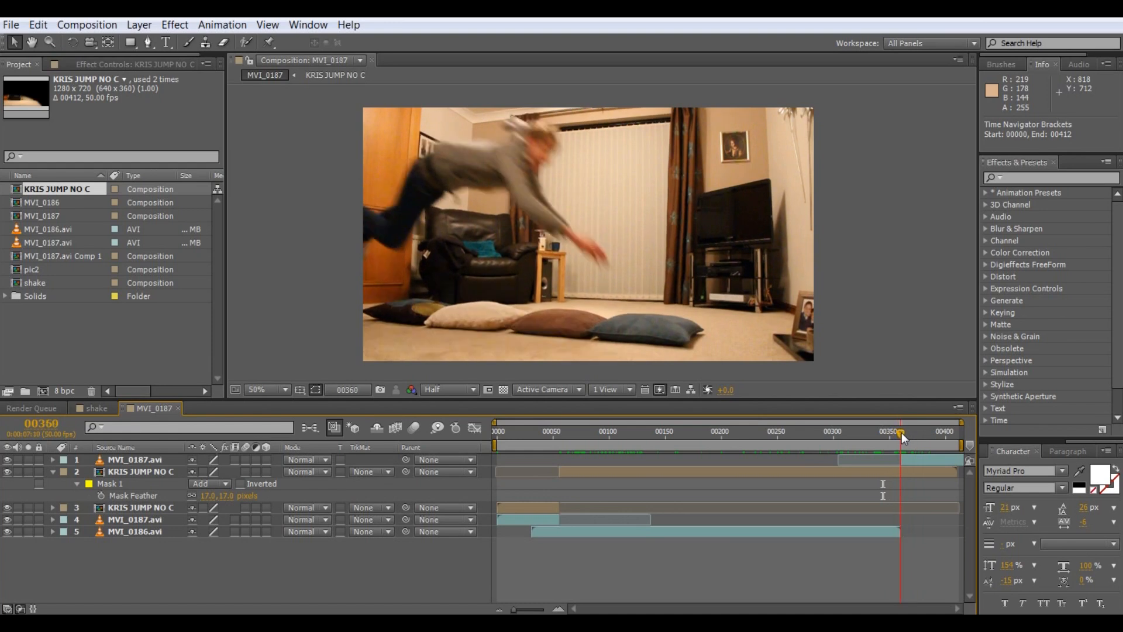
pyautogui.moveTo(900, 431); pyautogui.dragTo(928, 430)
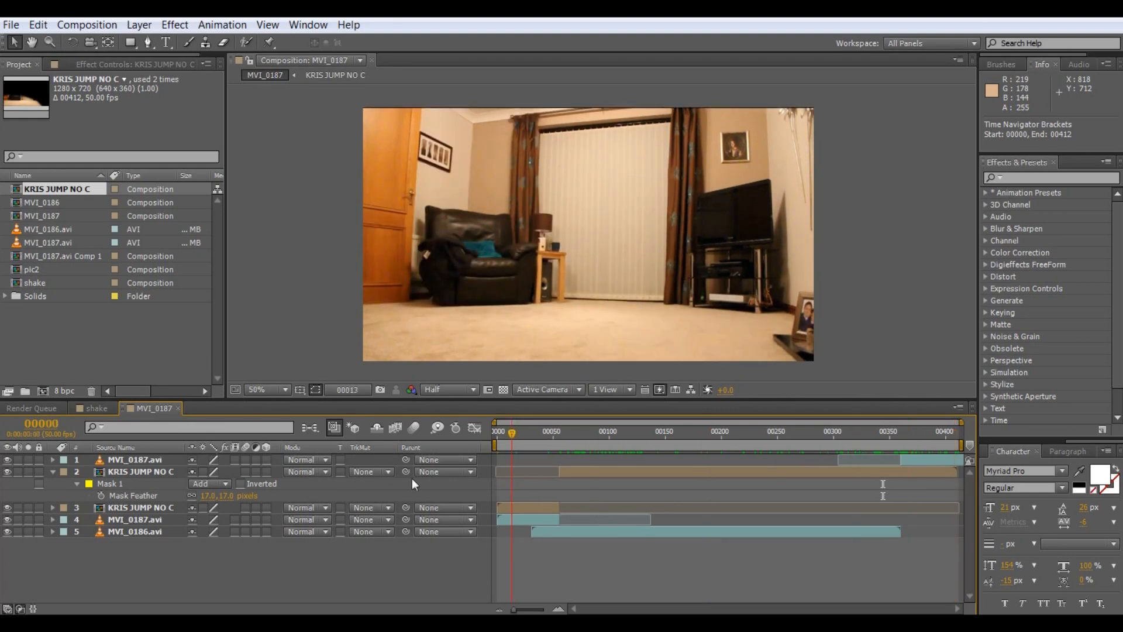
pyautogui.click(594, 431)
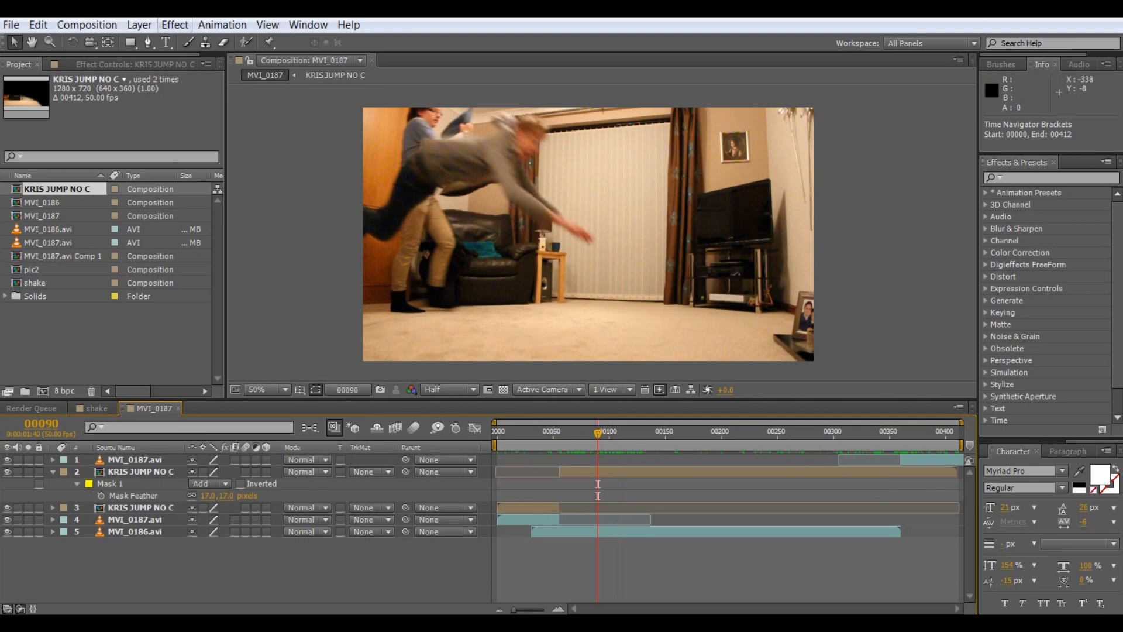
# Add a full-frame Black Solid 3 layer on top and lower its opacity to 50%.
pyautogui.click(139, 25)
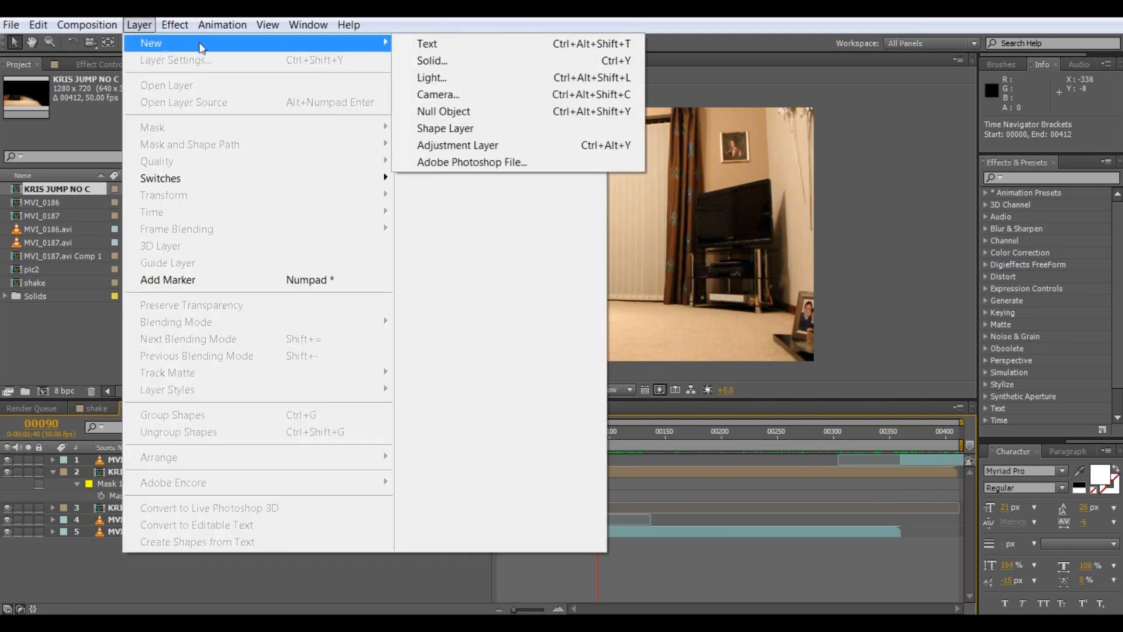
pyautogui.click(432, 60)
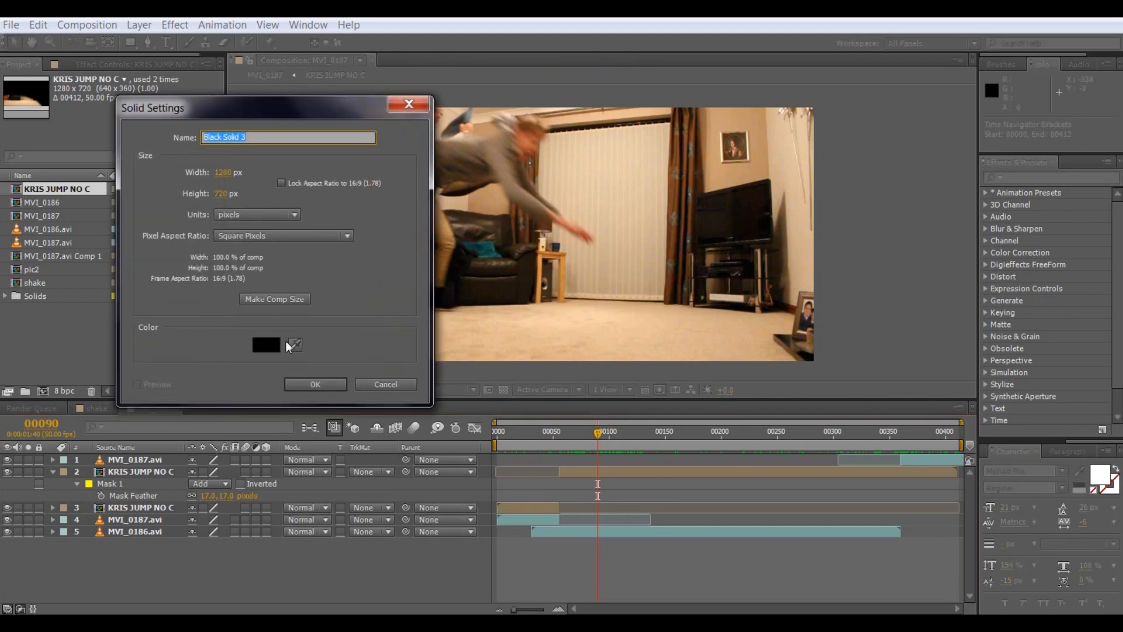
pyautogui.click(316, 384)
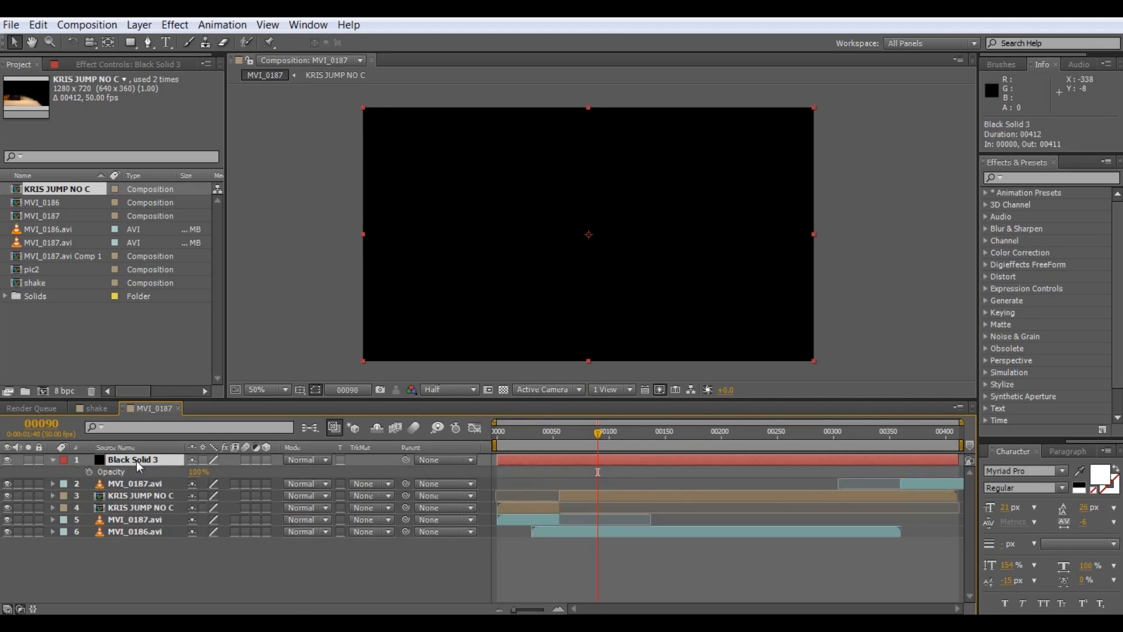
pyautogui.click(199, 471)
pyautogui.write('50')
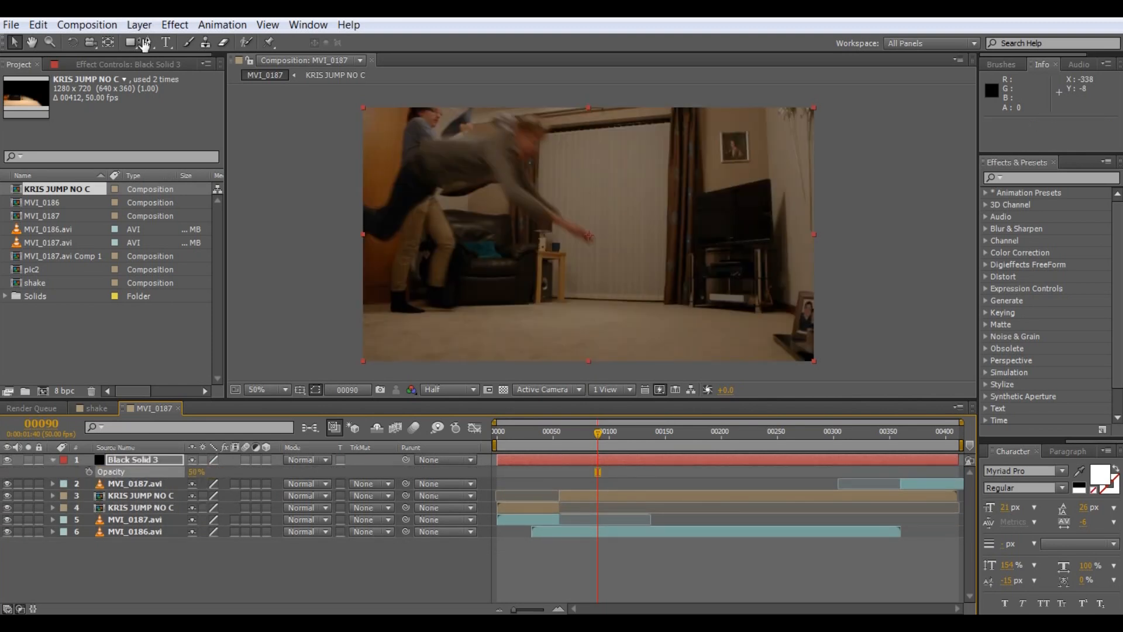
# Trace a closed Pen-tool mask along the floor beneath Chris on Black Solid 3.
pyautogui.click(122, 41)
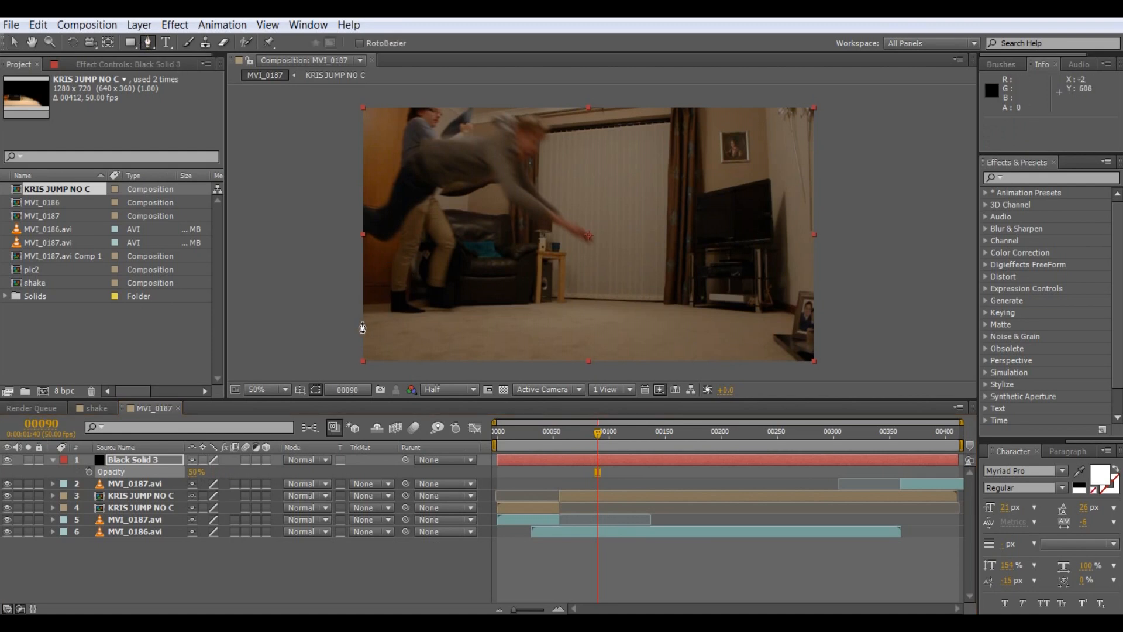
pyautogui.moveTo(362, 317); pyautogui.dragTo(409, 316)
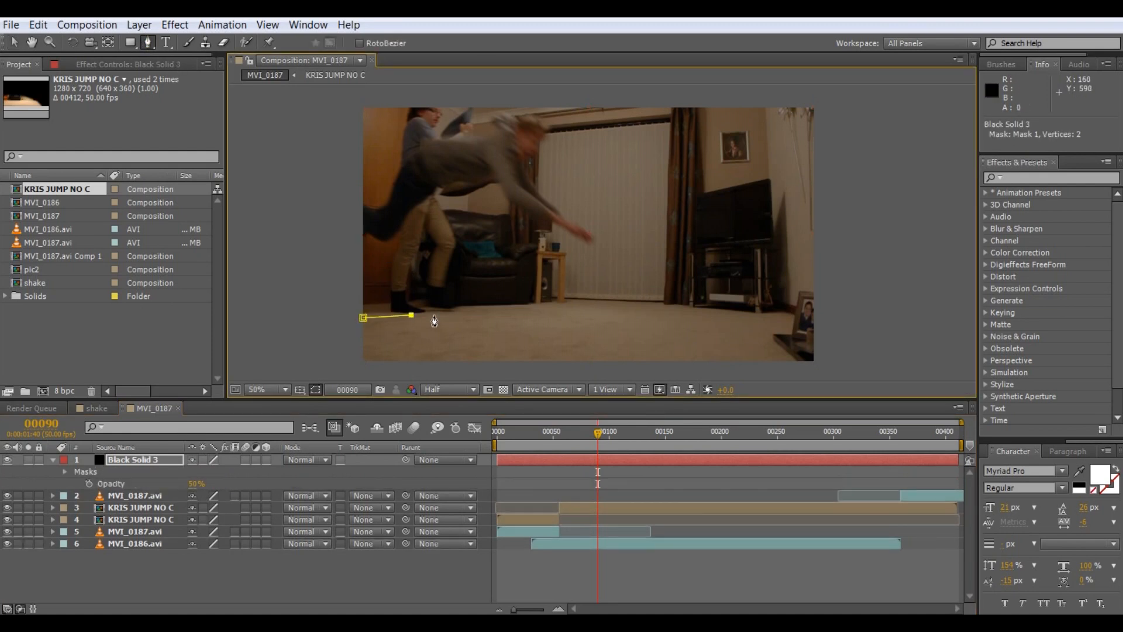
pyautogui.click(520, 318)
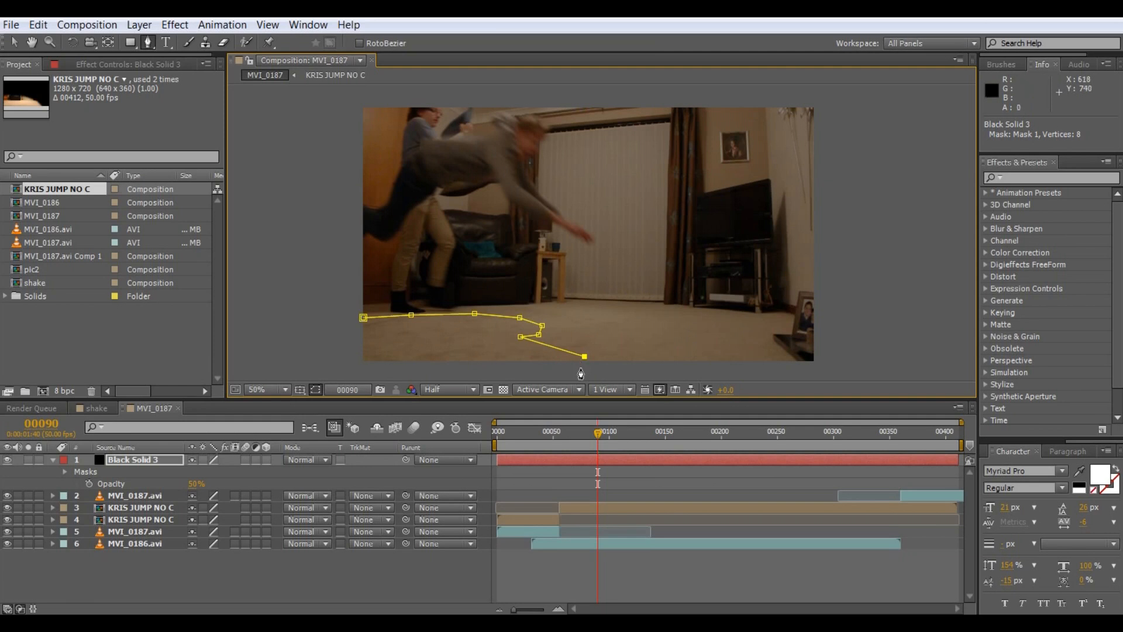
pyautogui.click(514, 345)
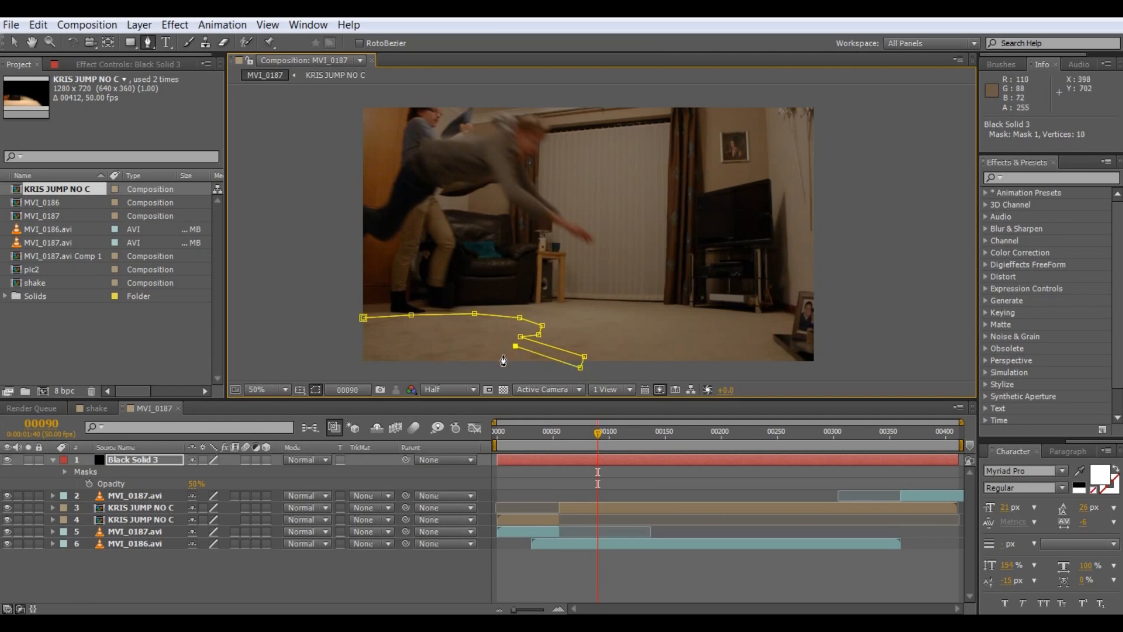
pyautogui.click(441, 354)
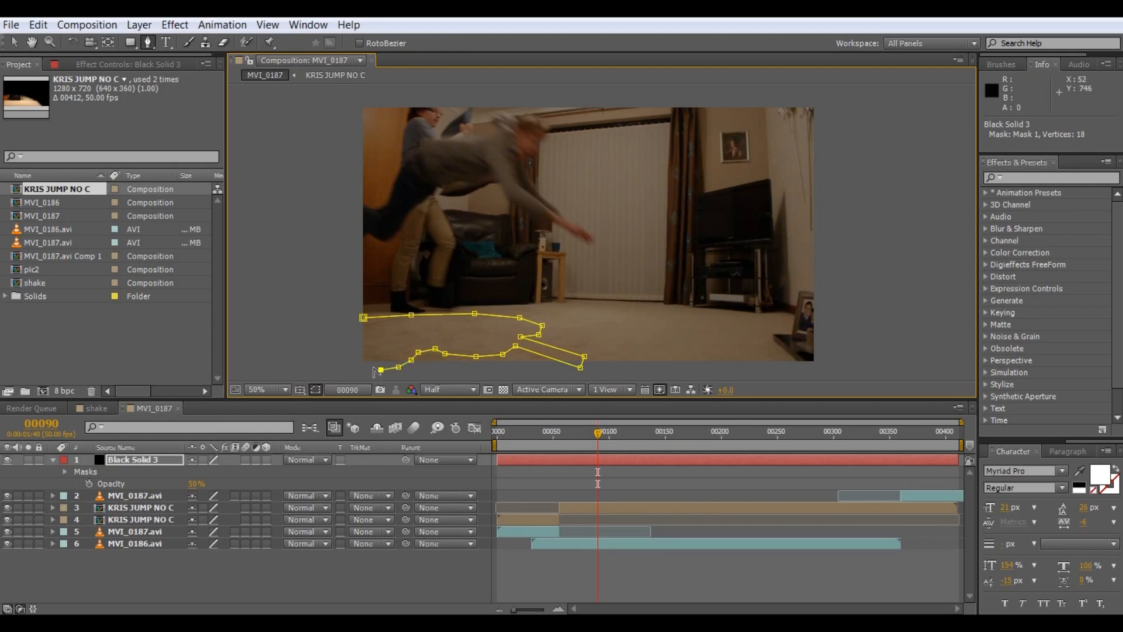
pyautogui.click(354, 351)
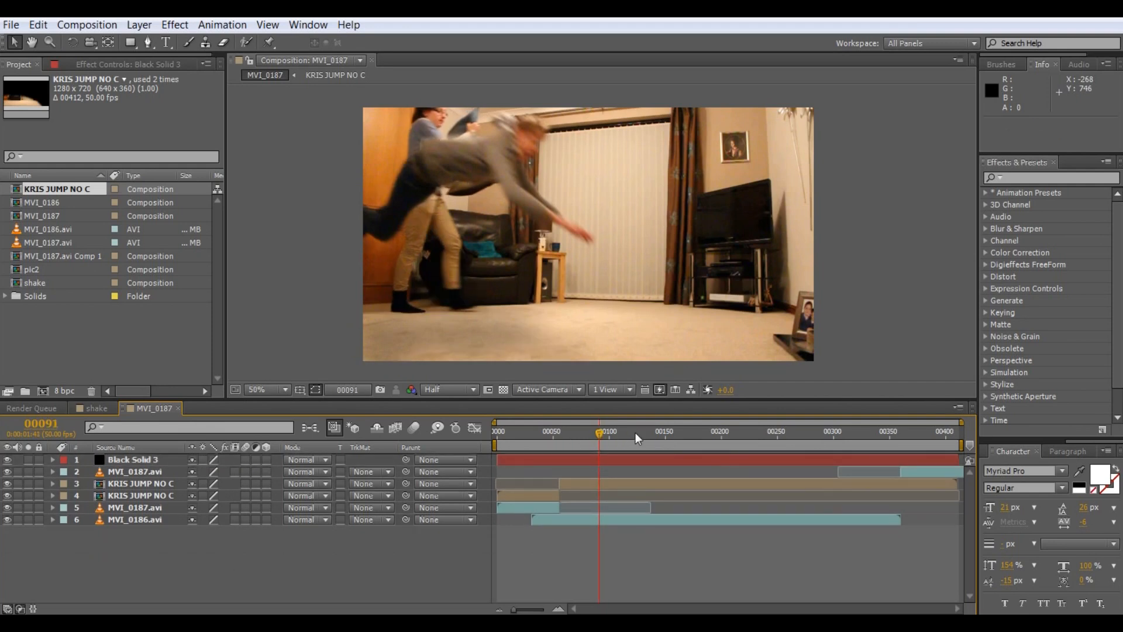
# Scrub forward in the timeline to Phoebe carrying the pillows.
pyautogui.moveTo(600, 430); pyautogui.dragTo(695, 430)
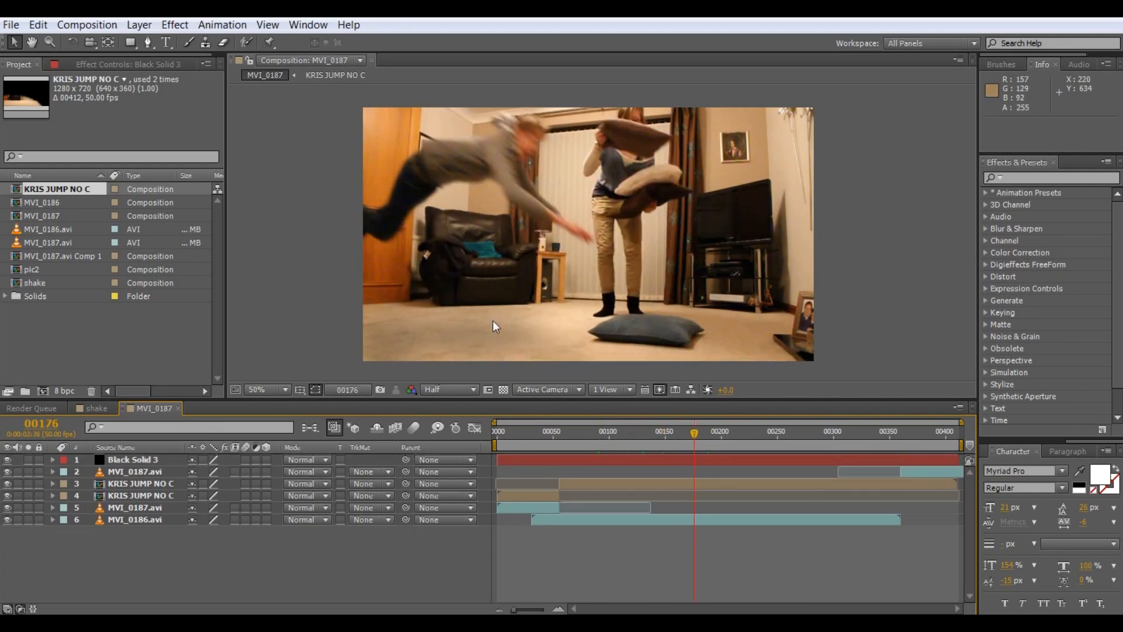
pyautogui.click(719, 433)
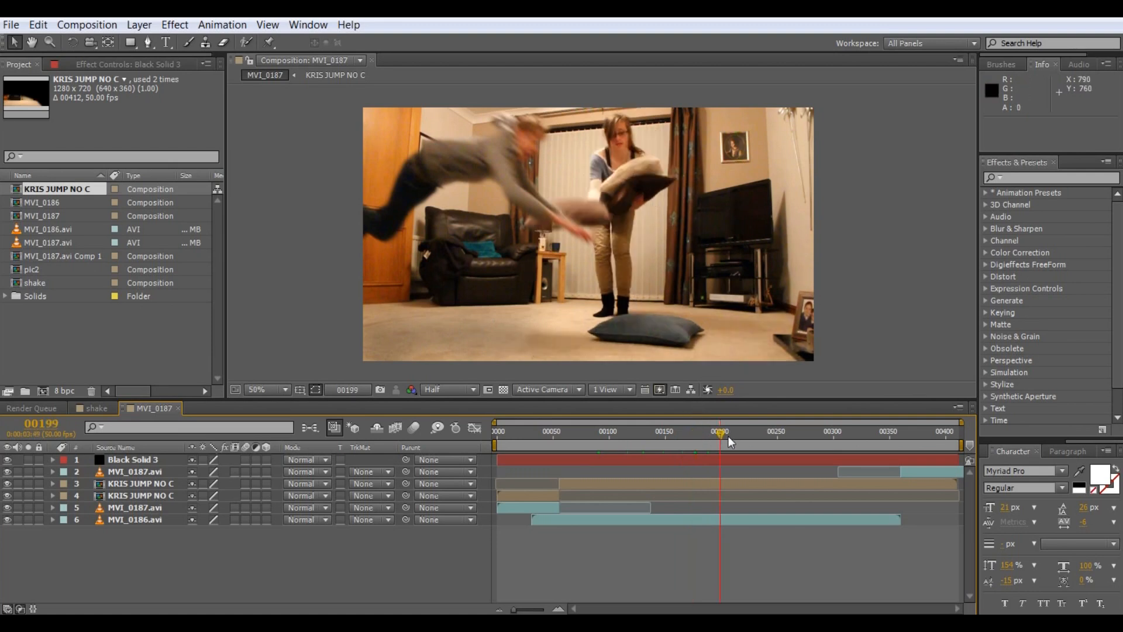